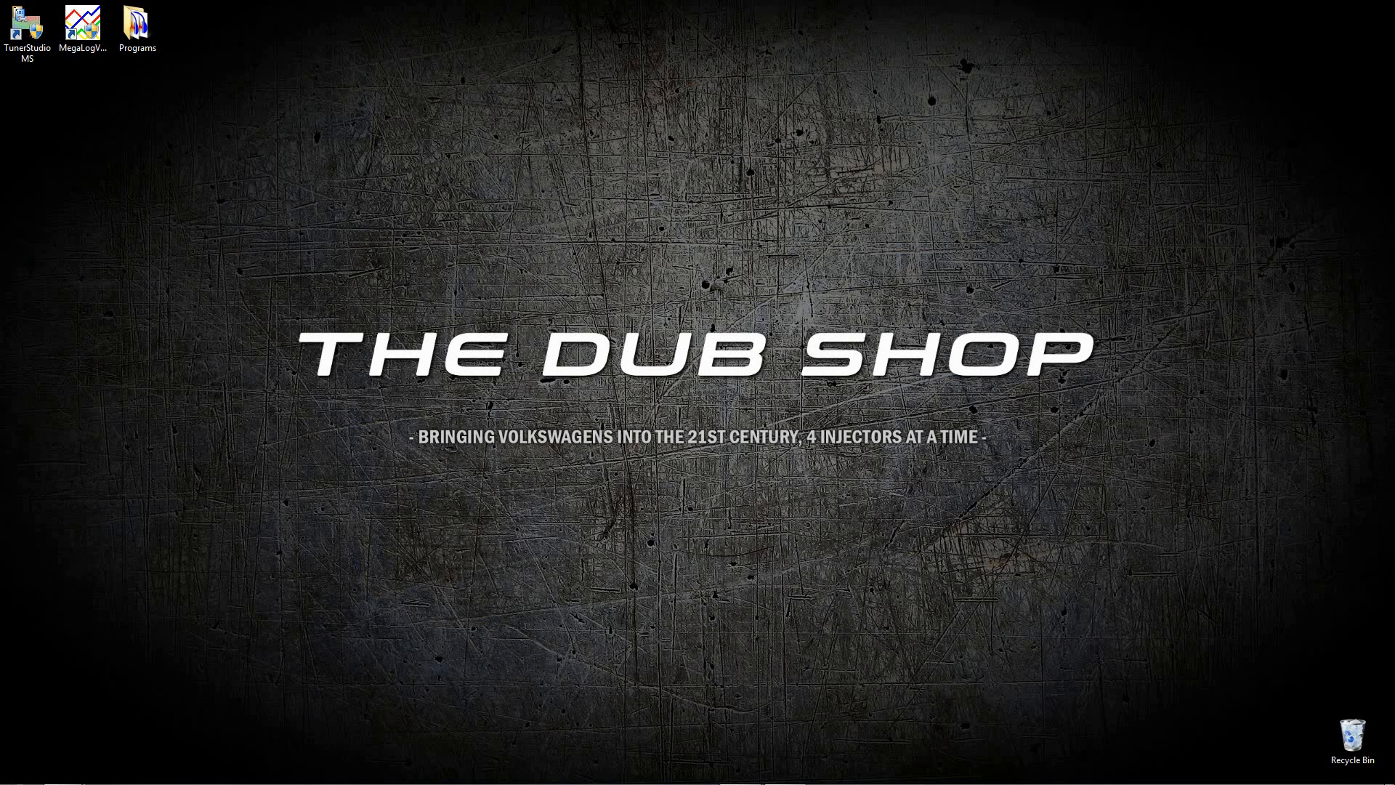
Launch TunerStudio MS and reopen the last used project with its gauge cluster dashboard.
{"action": "double_click", "coordinate": [26, 19]}
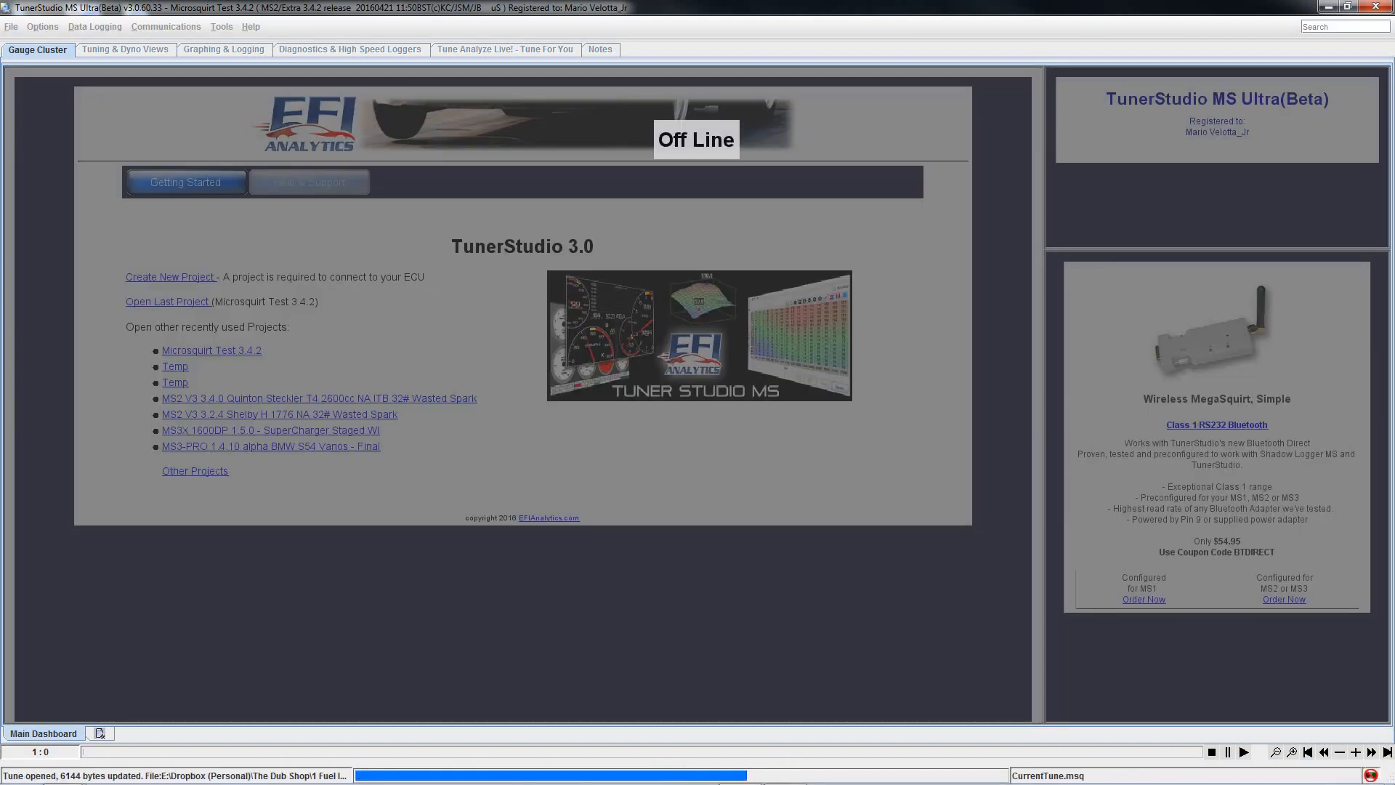
{"action": "left_click", "coordinate": [167, 303]}
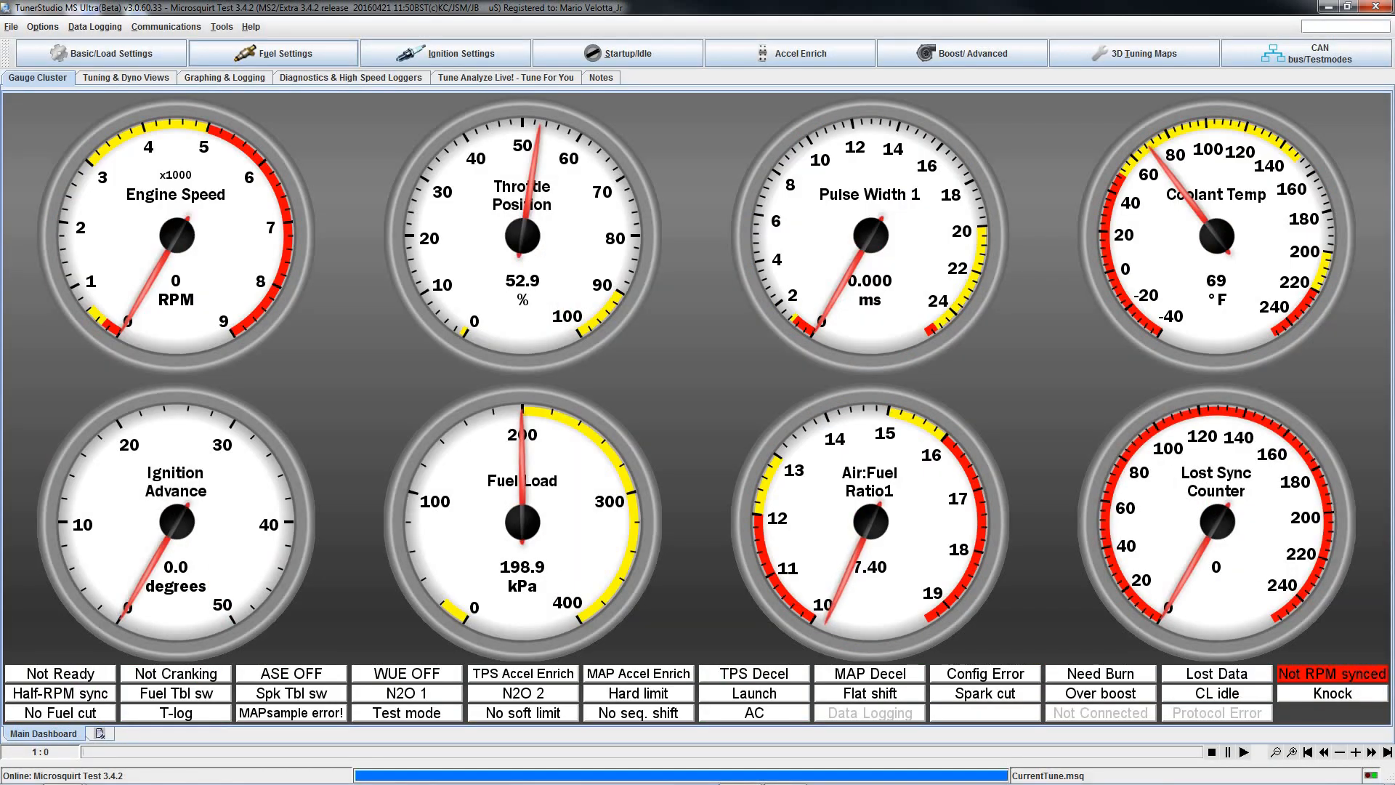
Start the Add Custom Channel Wizard from Tools and choose adc7 as the input channel.
{"action": "left_click", "coordinate": [221, 26]}
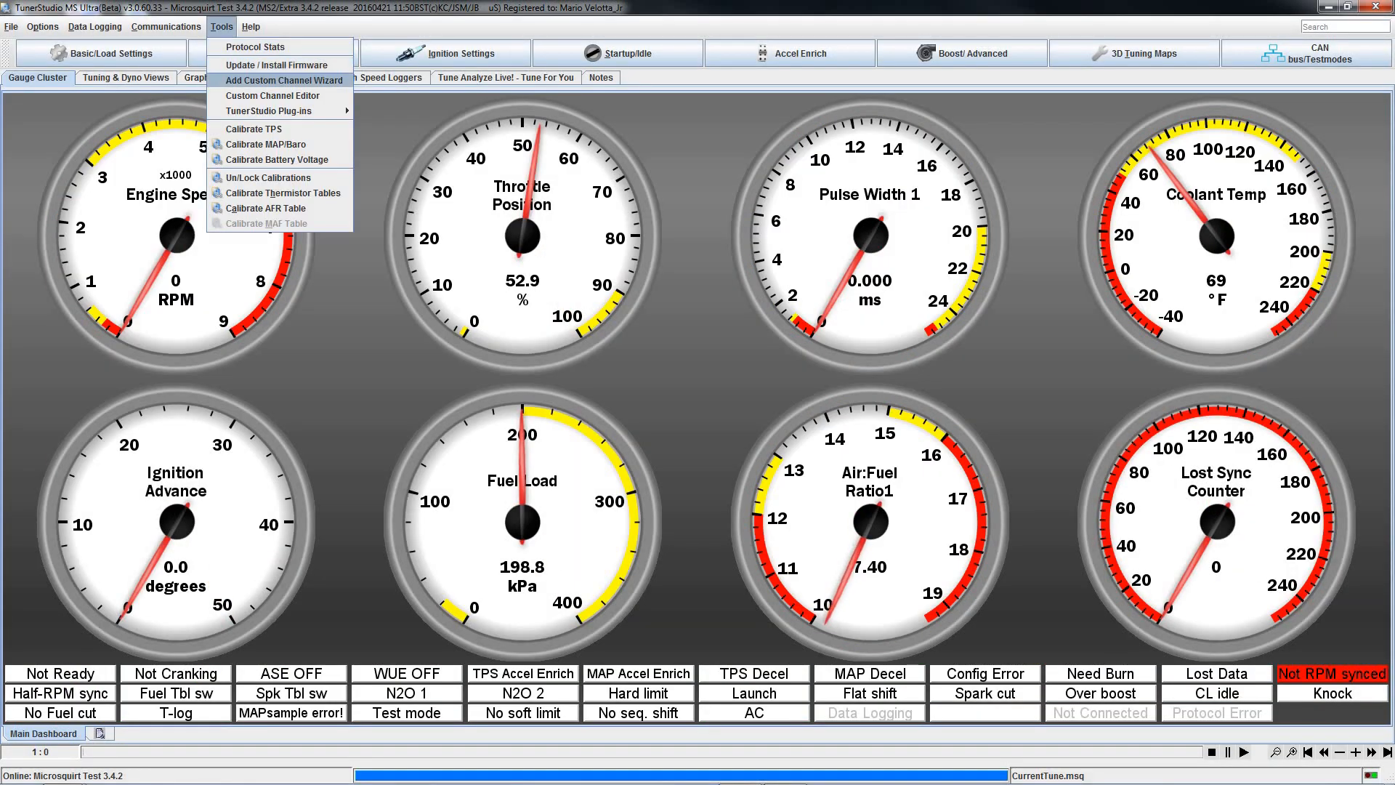
{"action": "left_click", "coordinate": [289, 80]}
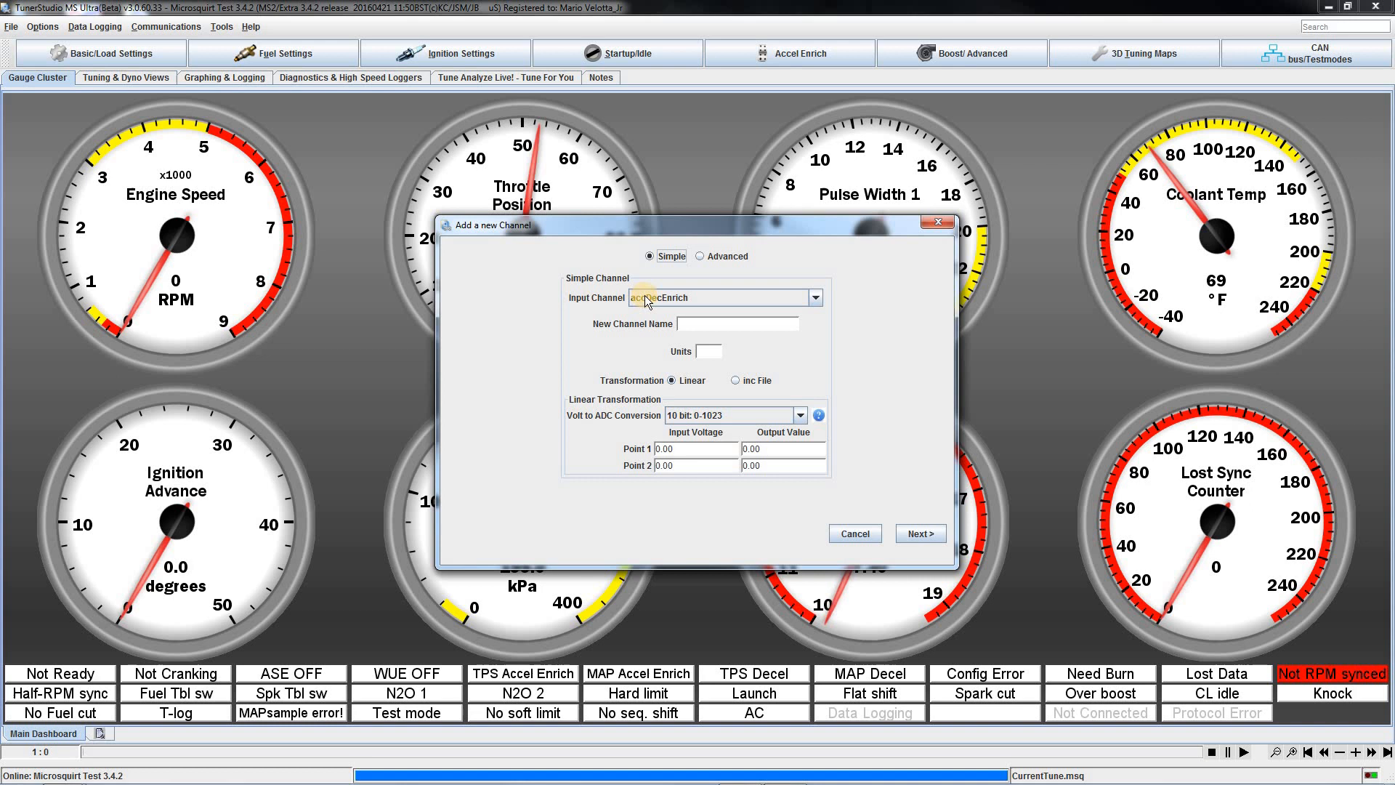
{"action": "left_click", "coordinate": [812, 297]}
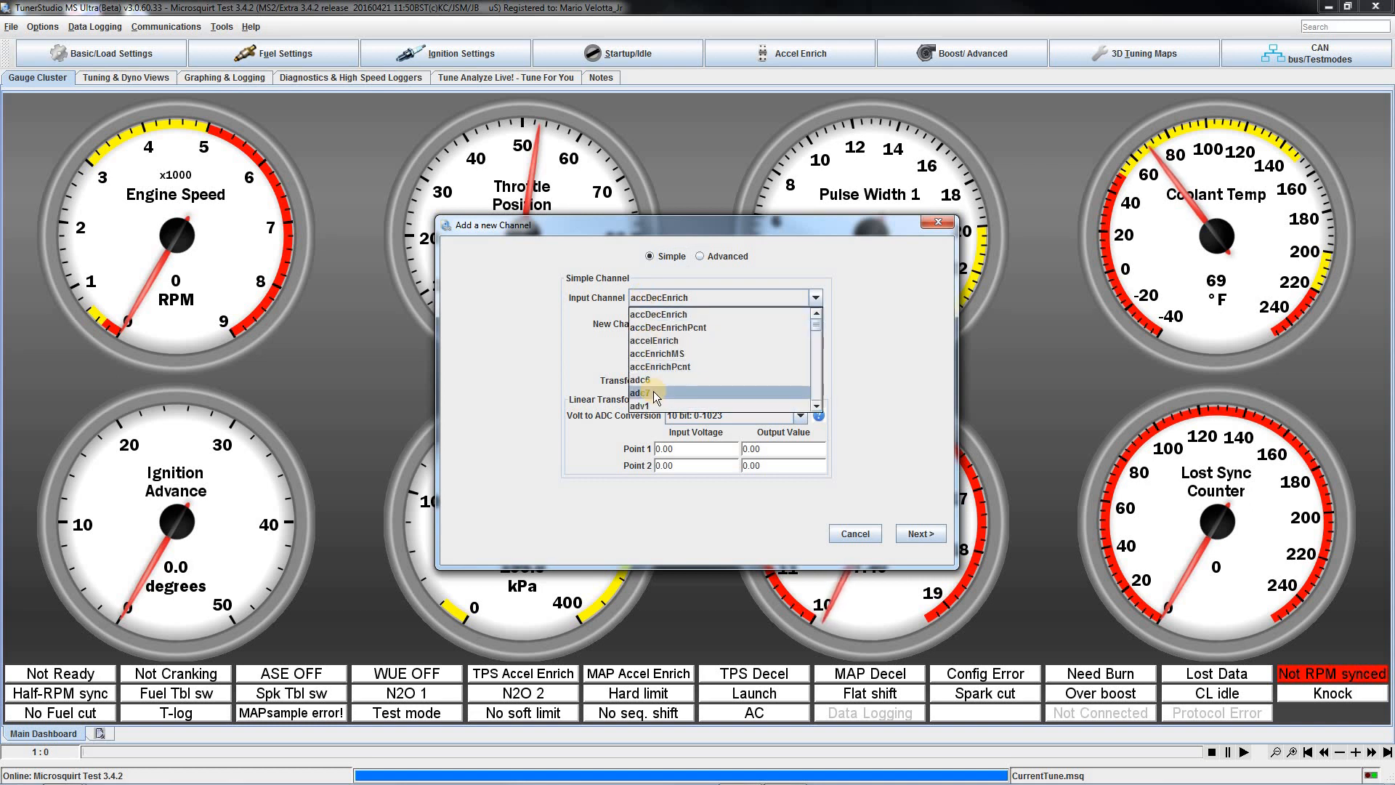
{"action": "left_click", "coordinate": [641, 392]}
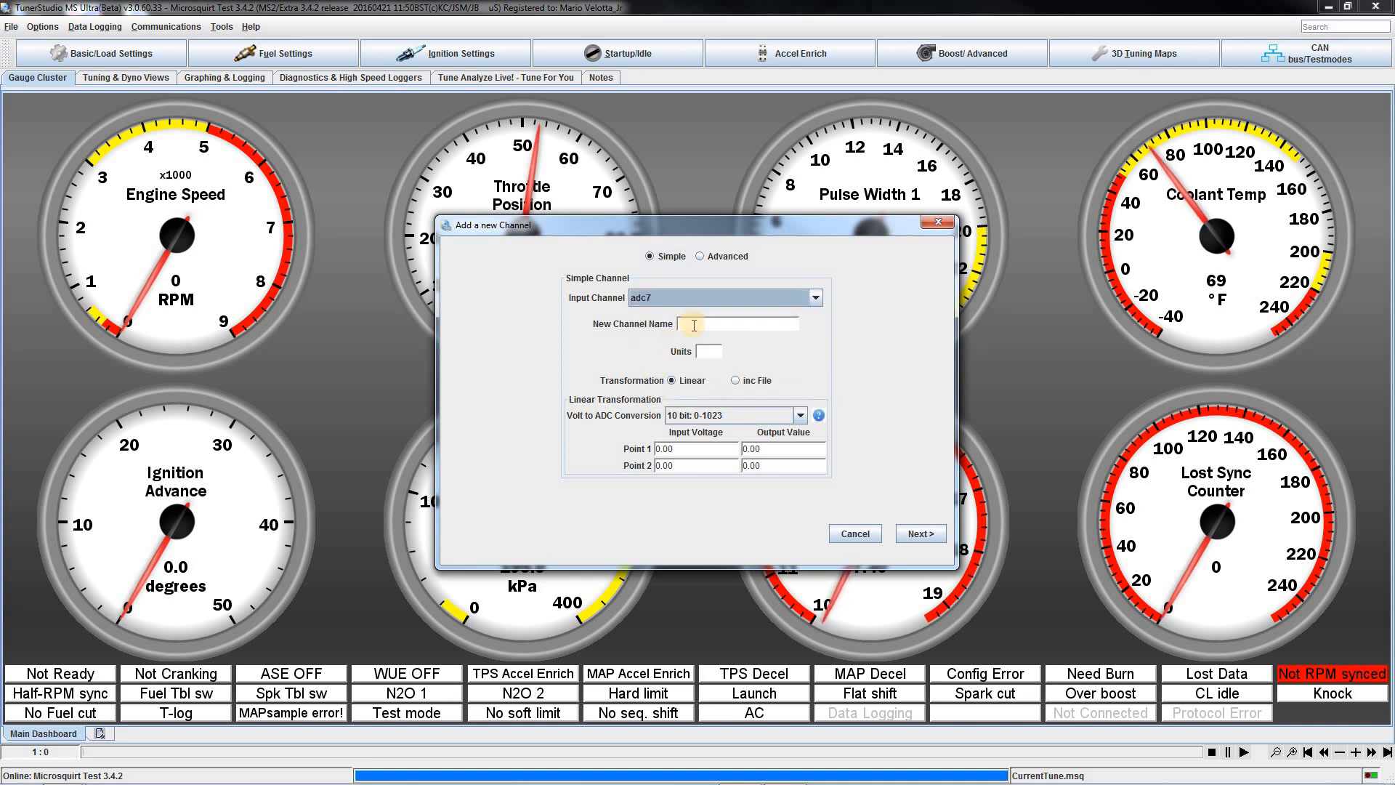
Name the channel Oil_Temerature with units °F and select the inc-file transformation.
{"action": "type", "text": "Oil_Temerature"}
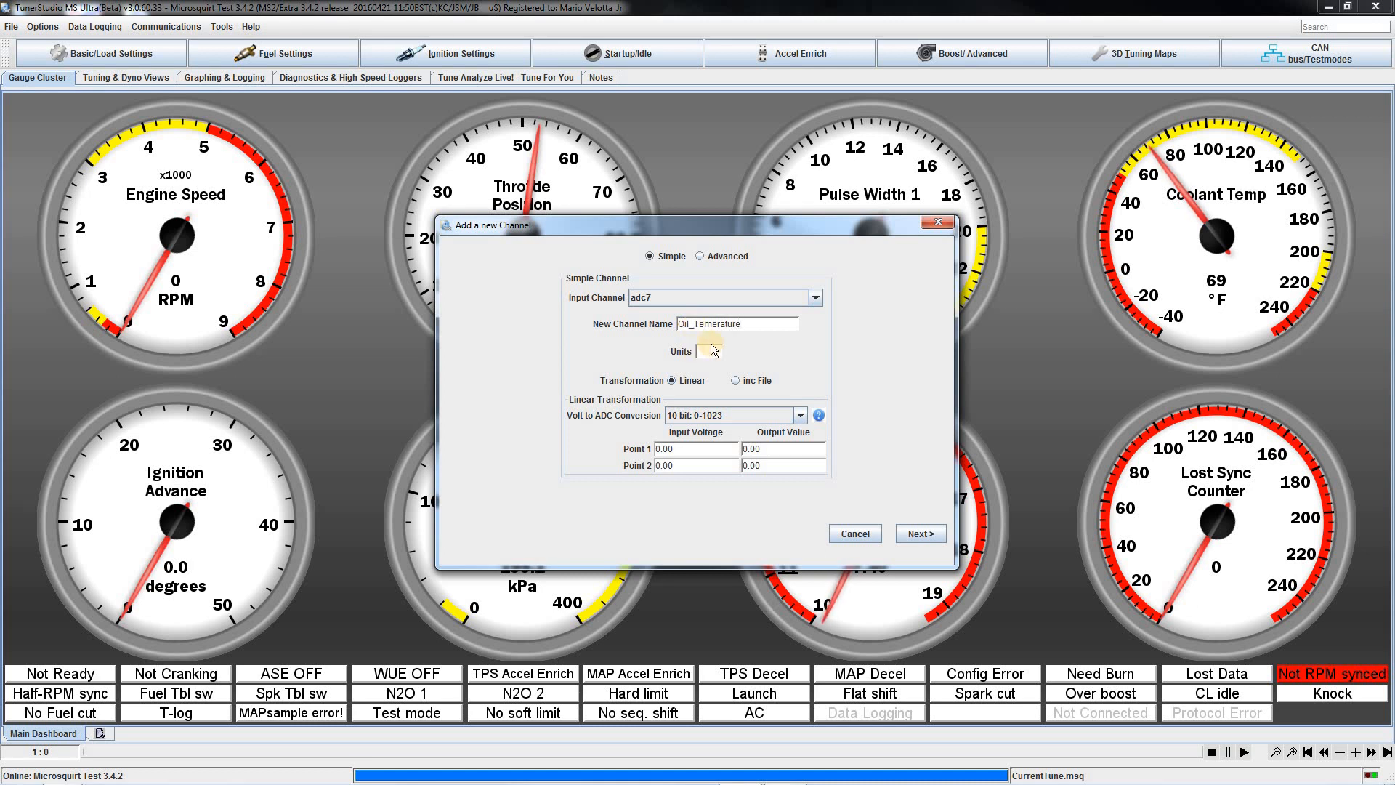
{"action": "type", "text": "°F"}
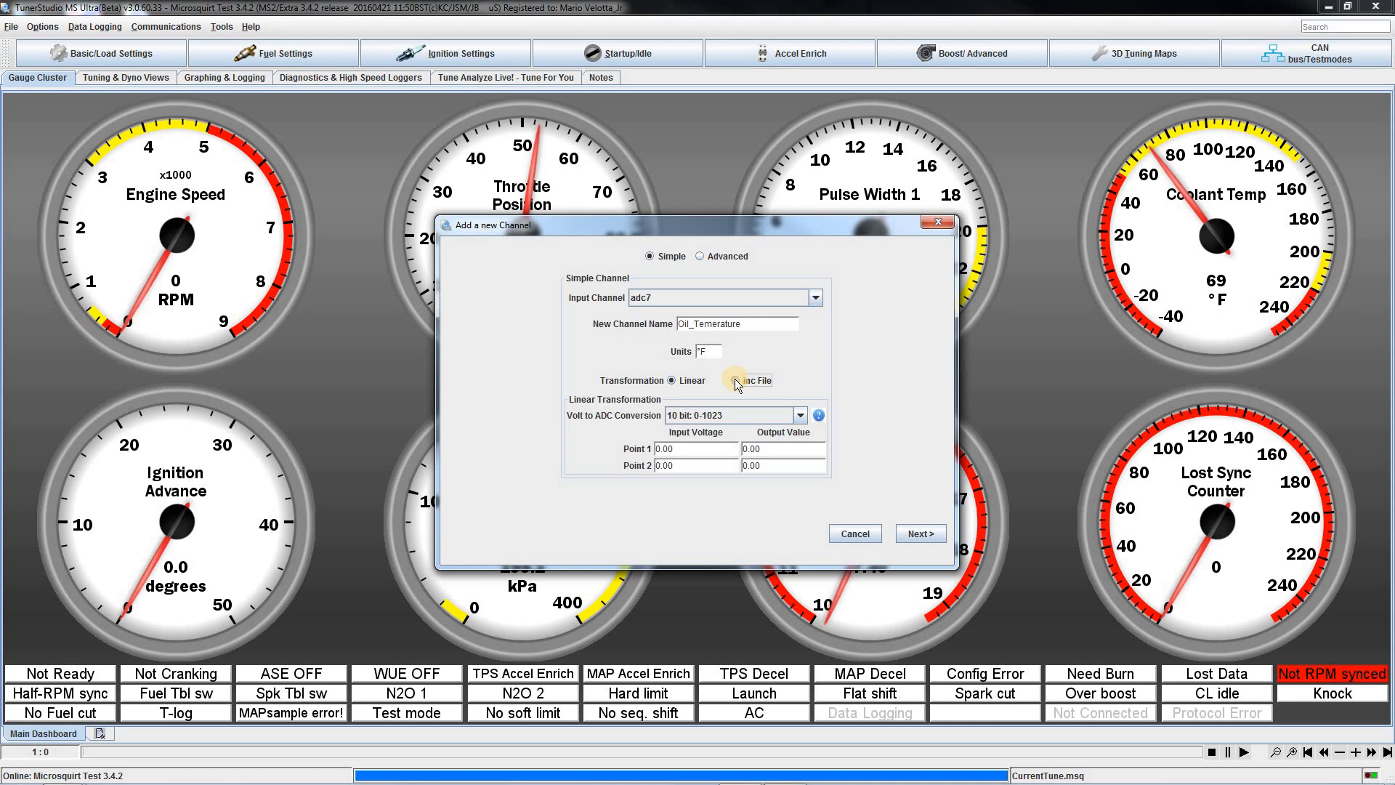
{"action": "left_click", "coordinate": [736, 379]}
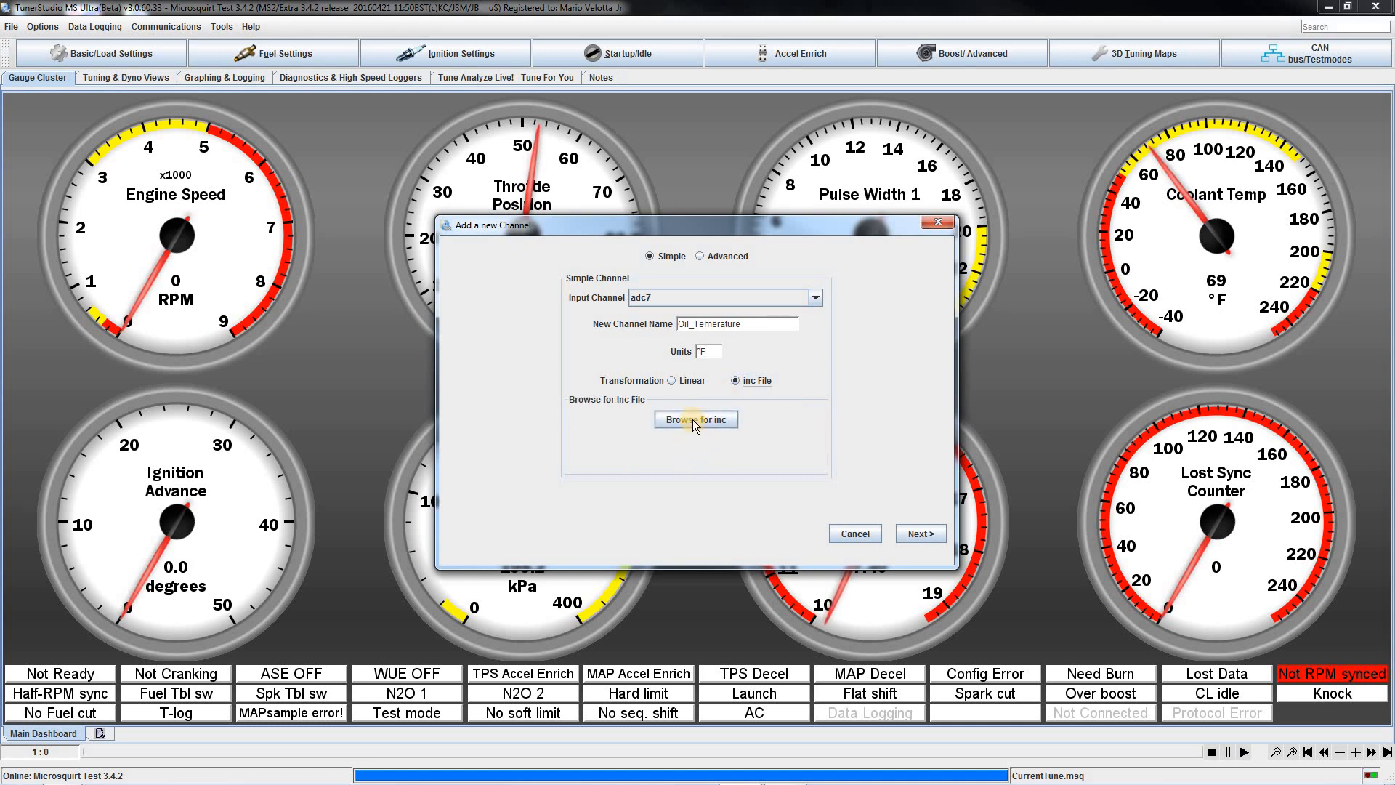
Attach thermfactor_oil_temp.inc from the Custom INI Files\inc folder as the channel's transformation.
{"action": "left_click", "coordinate": [696, 418]}
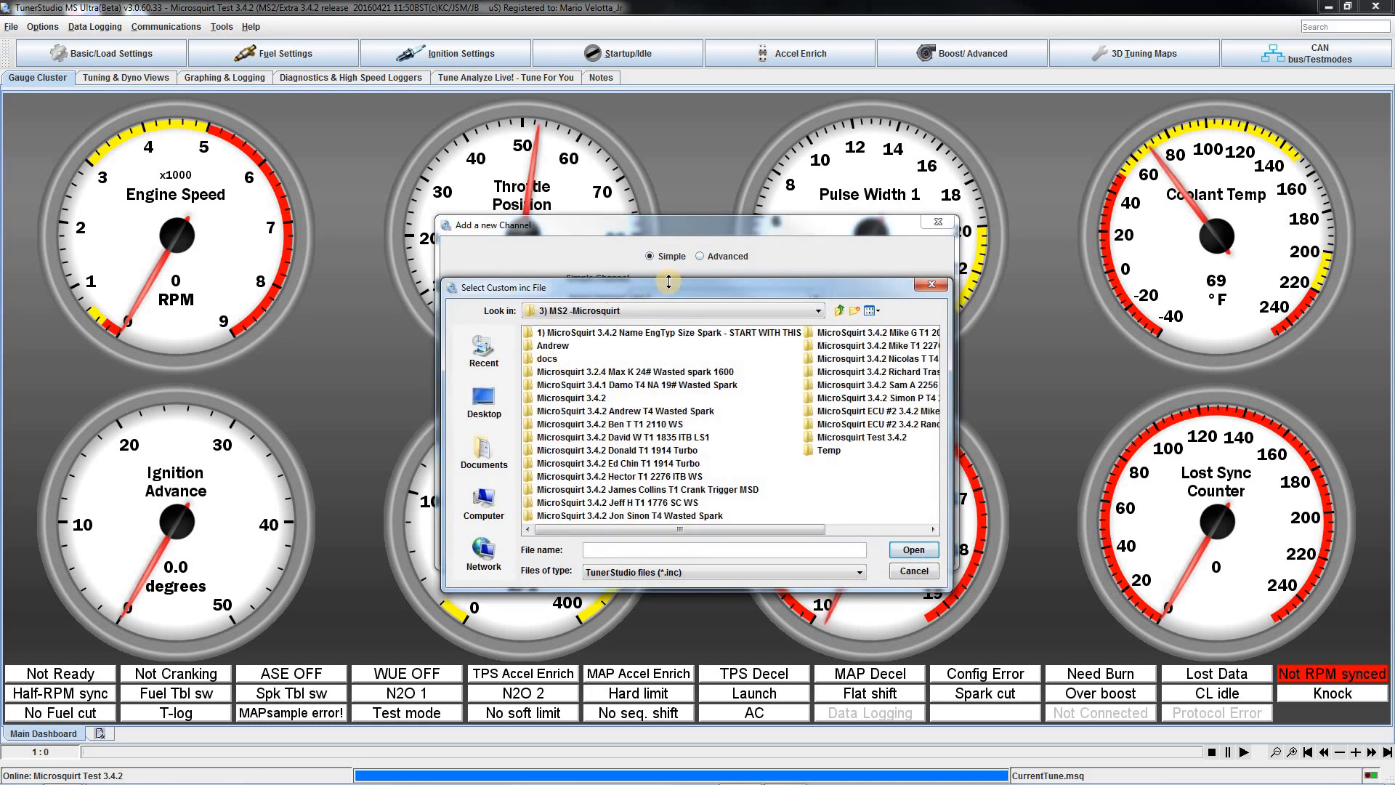
{"action": "left_click", "coordinate": [839, 311]}
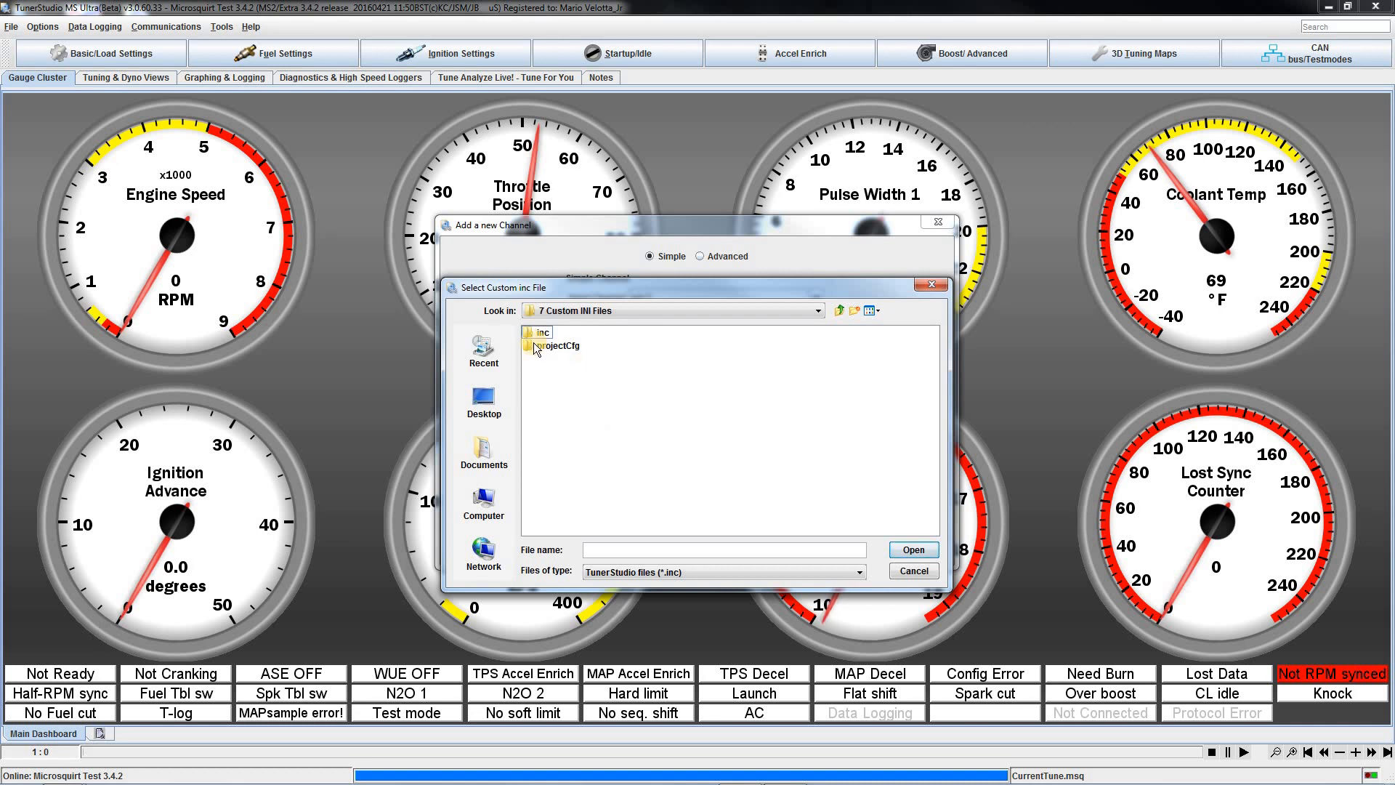
{"action": "left_click", "coordinate": [541, 331]}
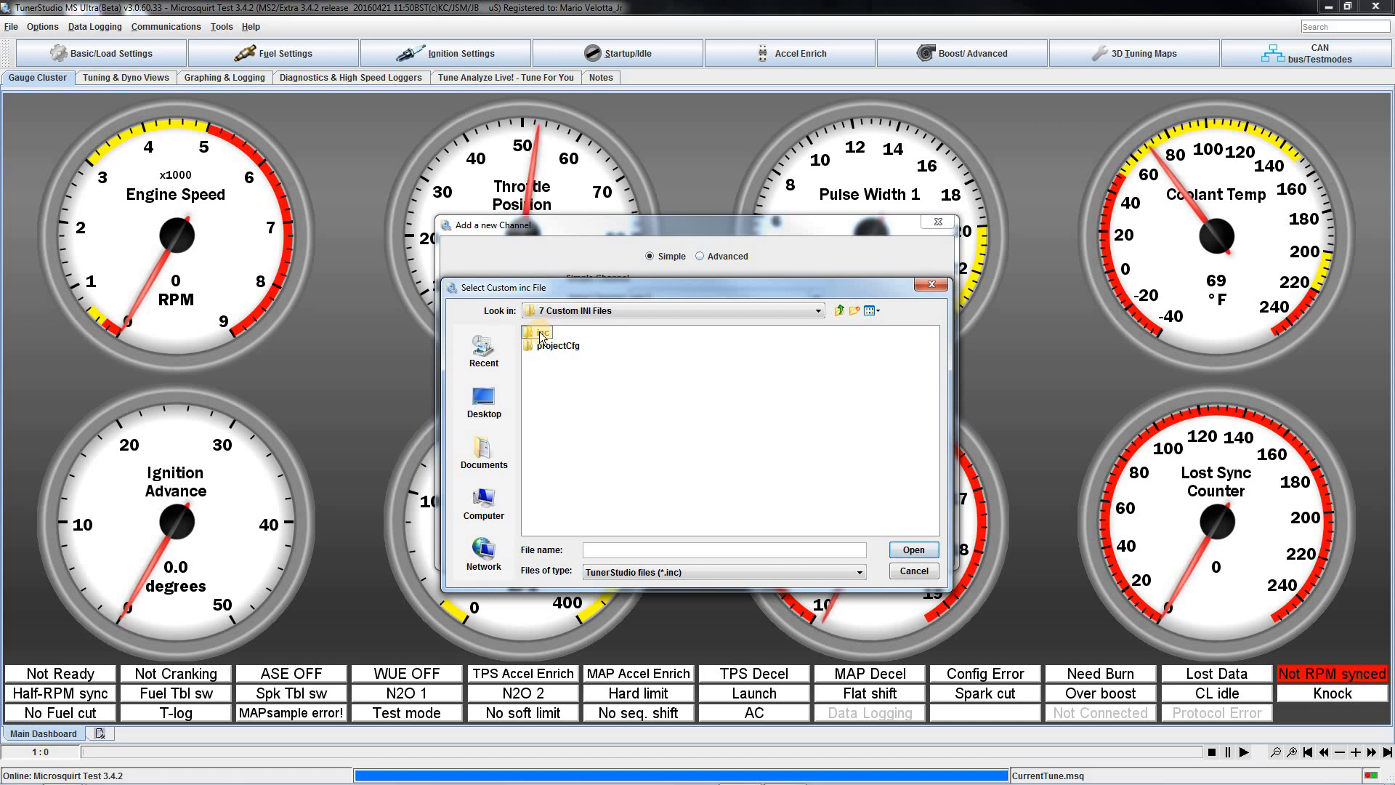
{"action": "double_click", "coordinate": [538, 333]}
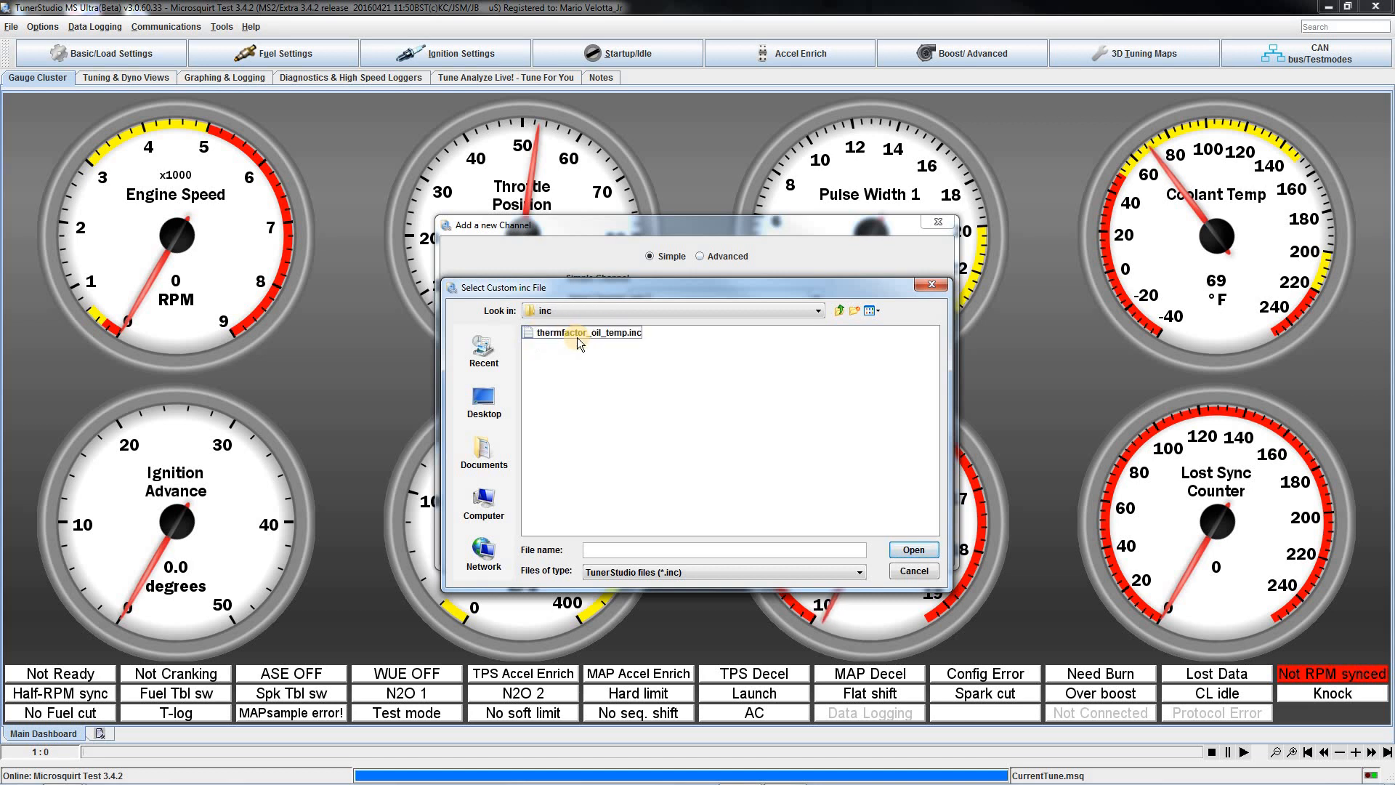
{"action": "left_click", "coordinate": [587, 332]}
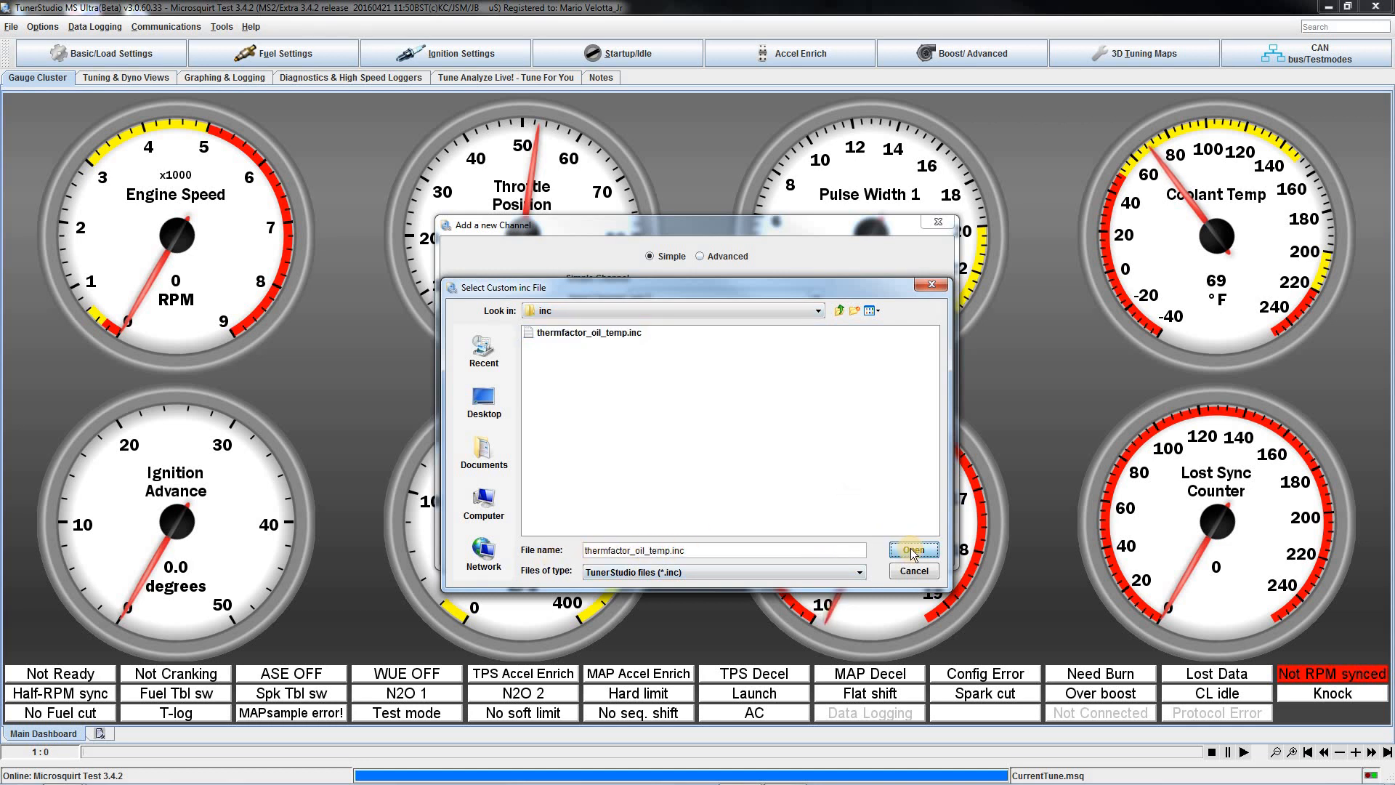
{"action": "left_click", "coordinate": [911, 550]}
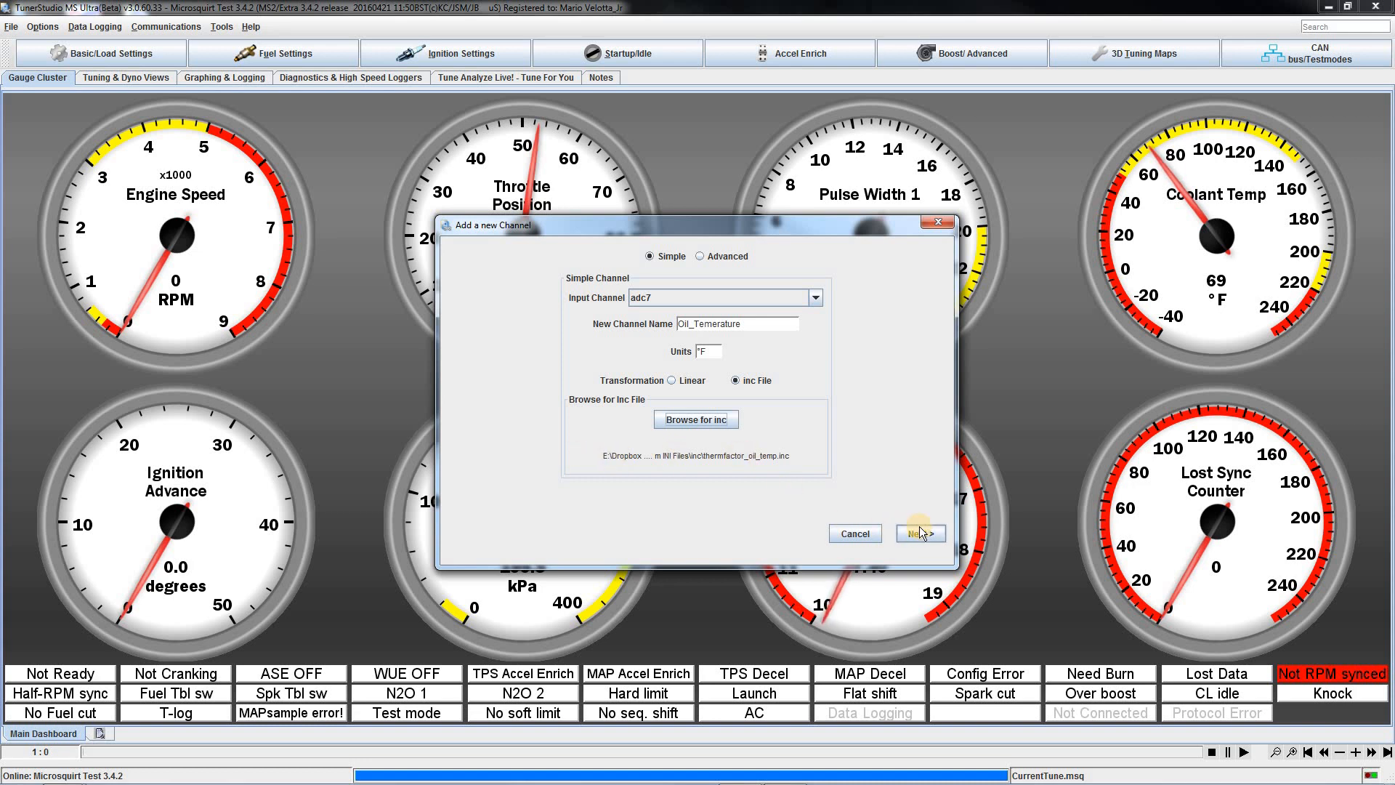
Enable an Oil gauge template in °F placed in the Custom Channels category.
{"action": "left_click", "coordinate": [918, 533]}
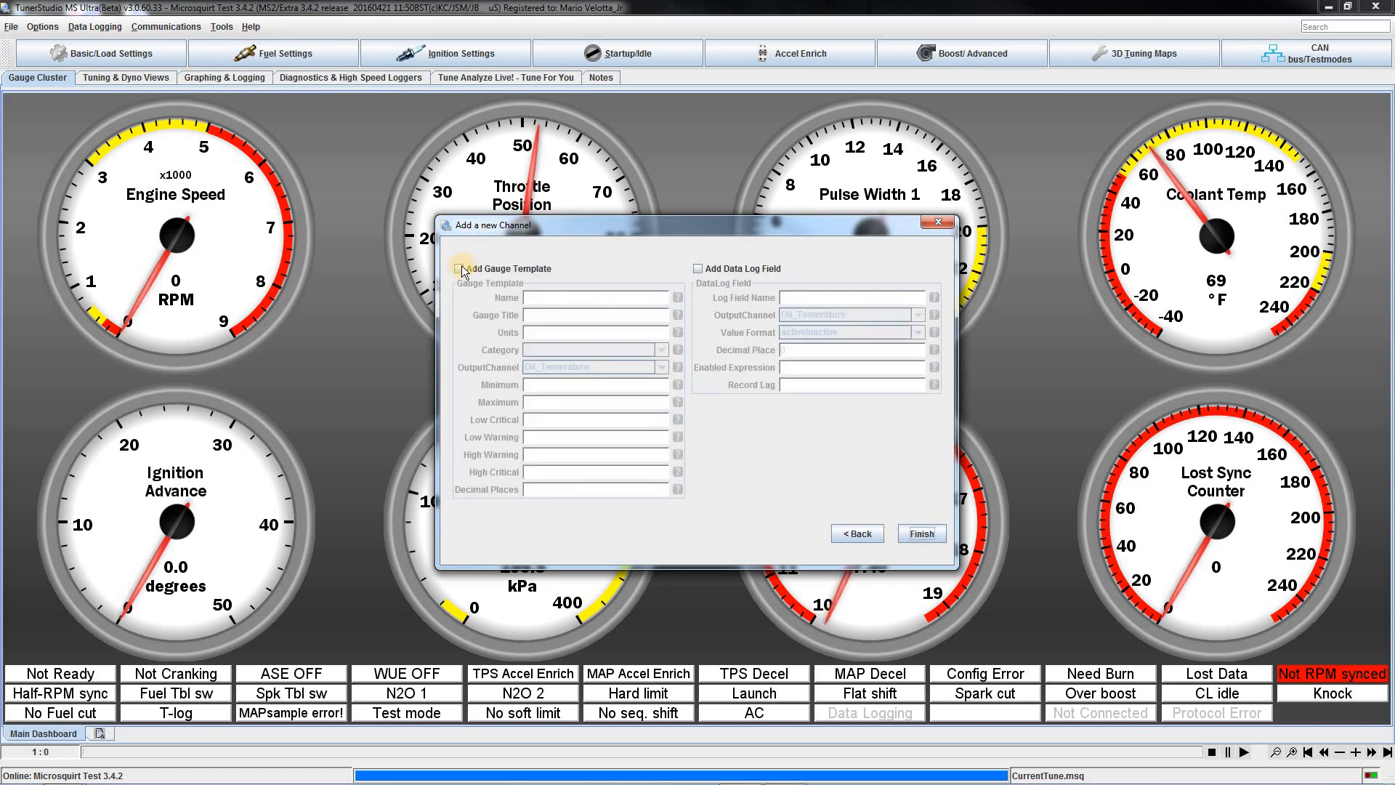
{"action": "left_click", "coordinate": [458, 268]}
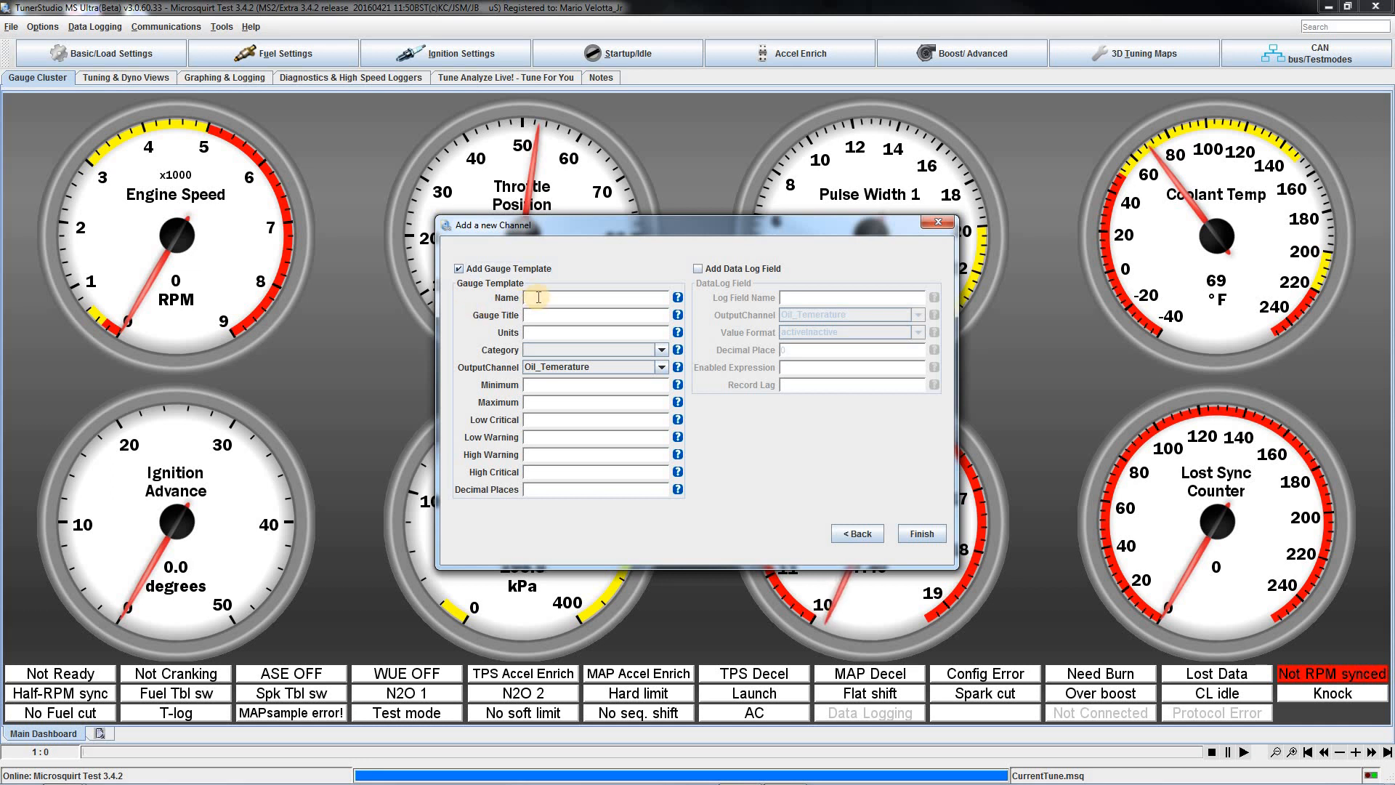
{"action": "type", "text": "Oil Temp"}
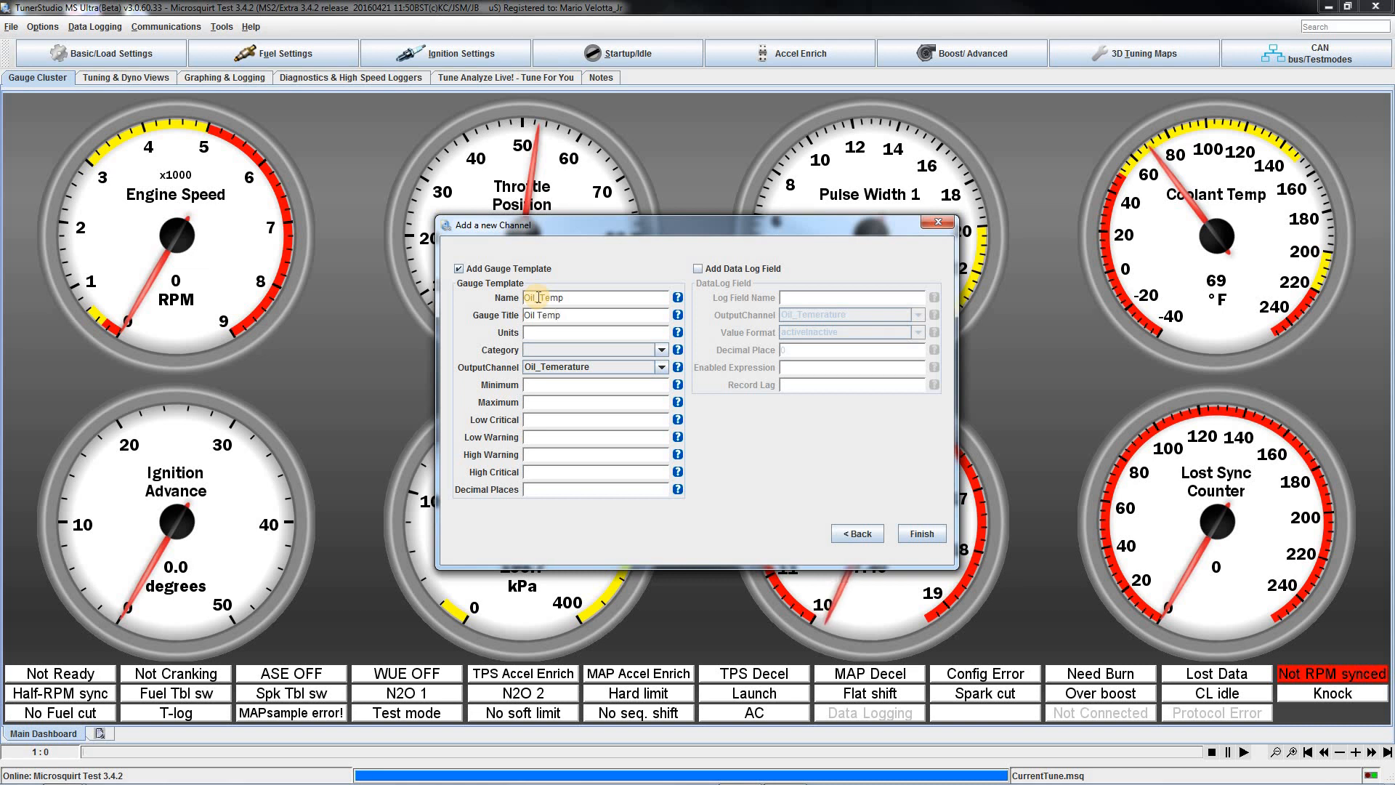
{"action": "type", "text": "°F"}
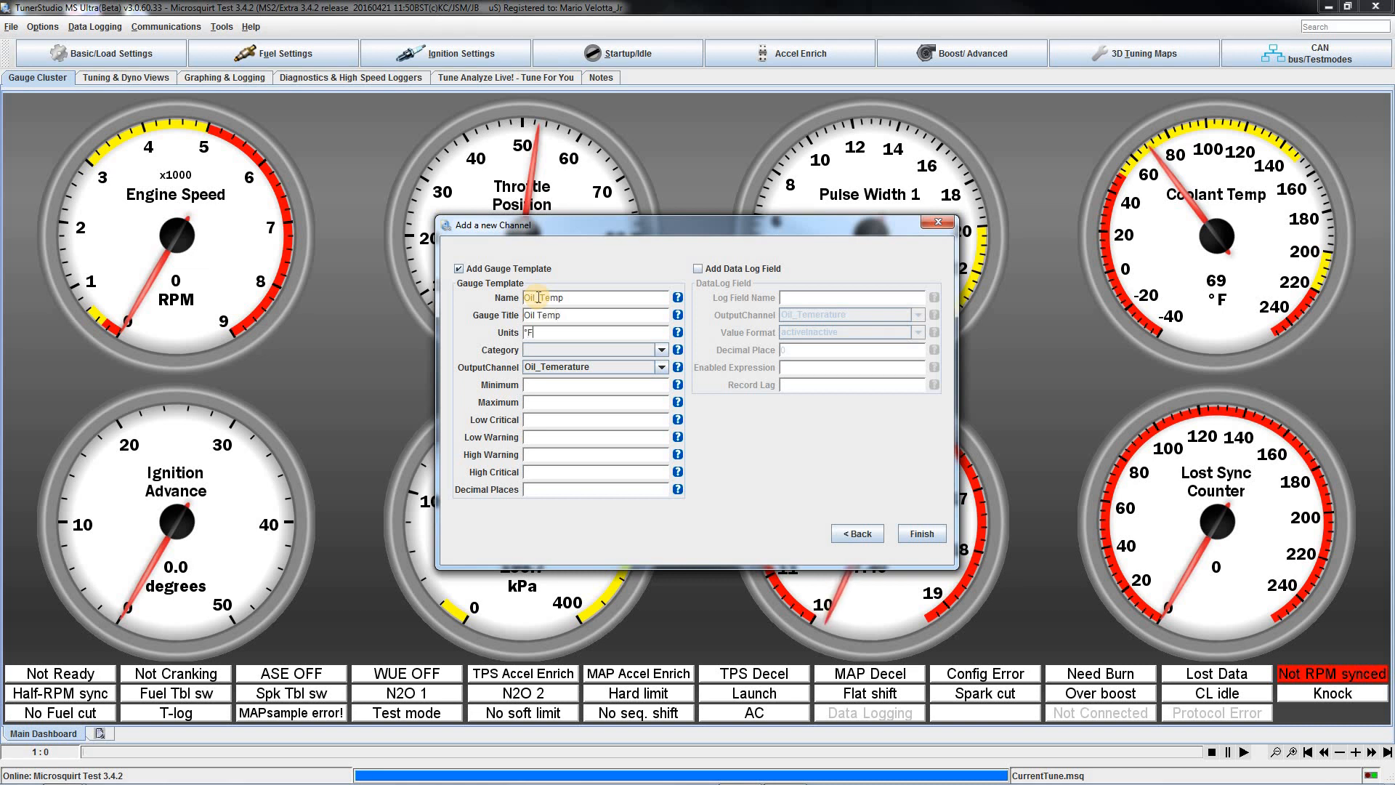
{"action": "left_click", "coordinate": [662, 351]}
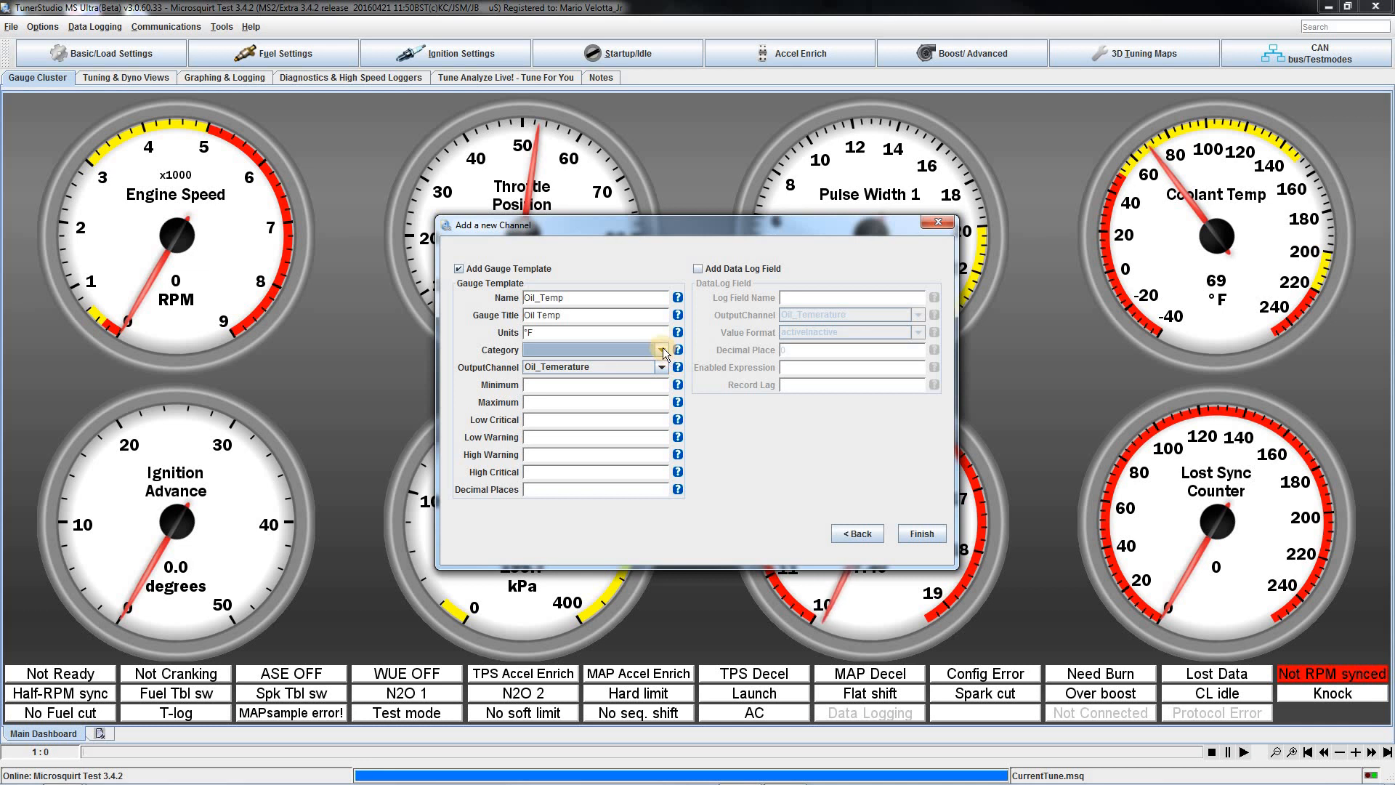
{"action": "left_click", "coordinate": [662, 349]}
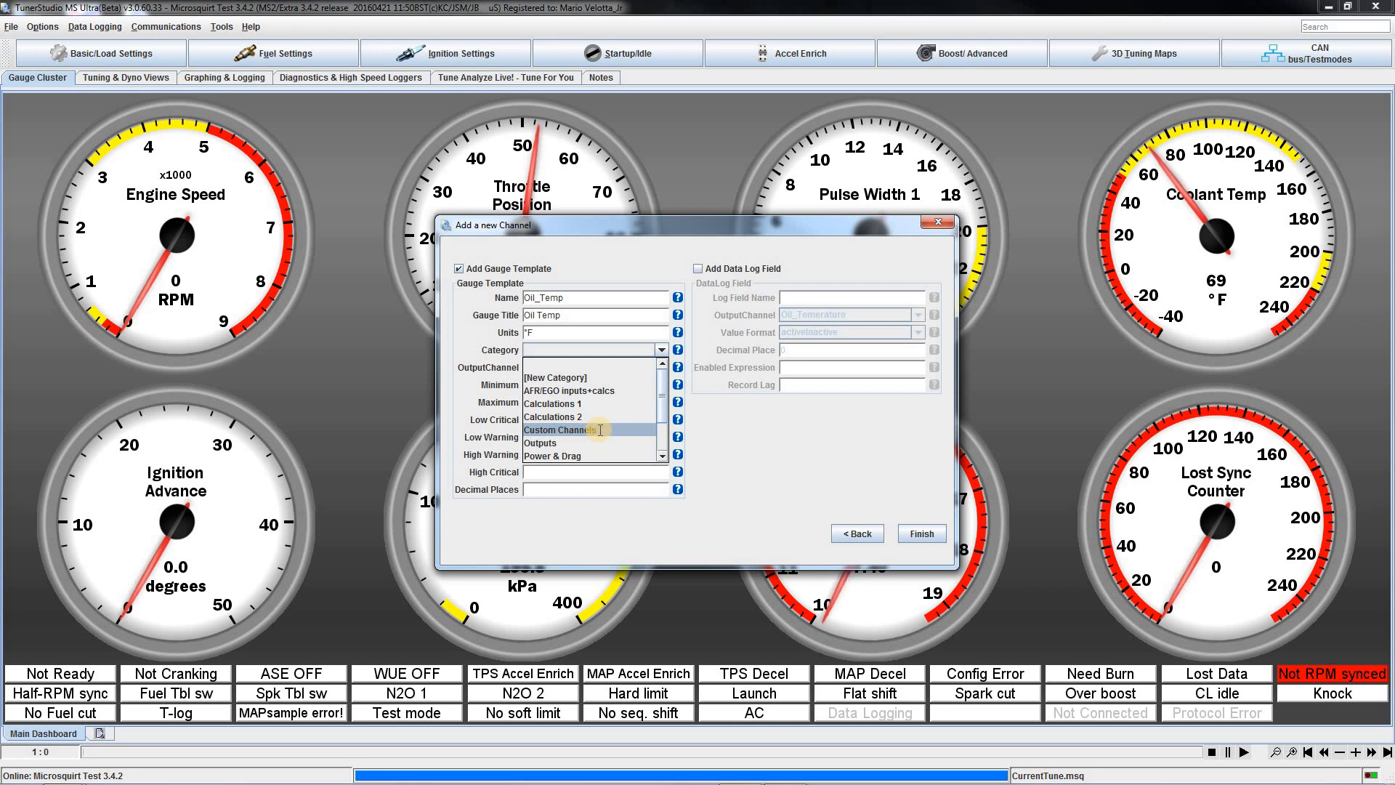
{"action": "left_click", "coordinate": [558, 430]}
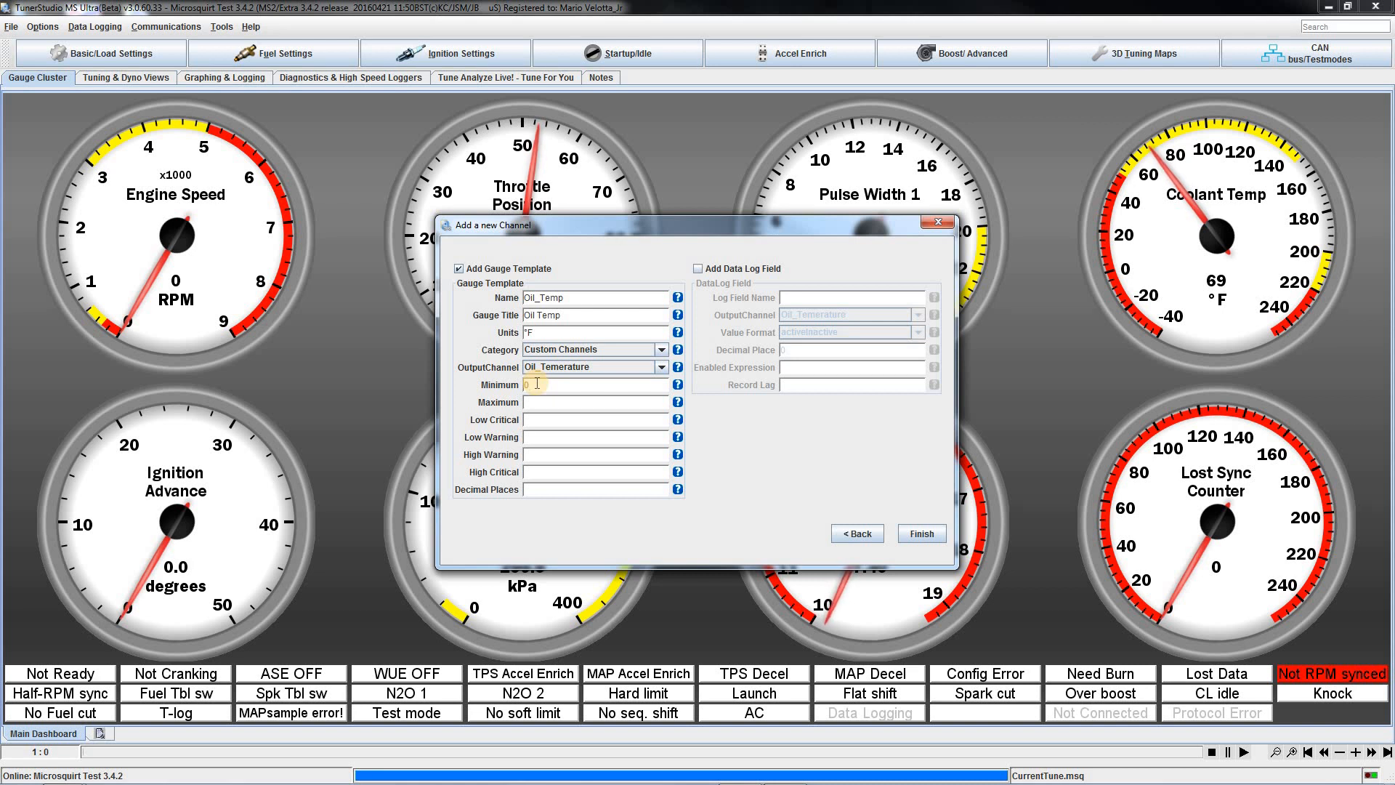
Set the gauge maximum 260, limits 60/120/200/220 and 1 decimal place.
{"action": "type", "text": "260"}
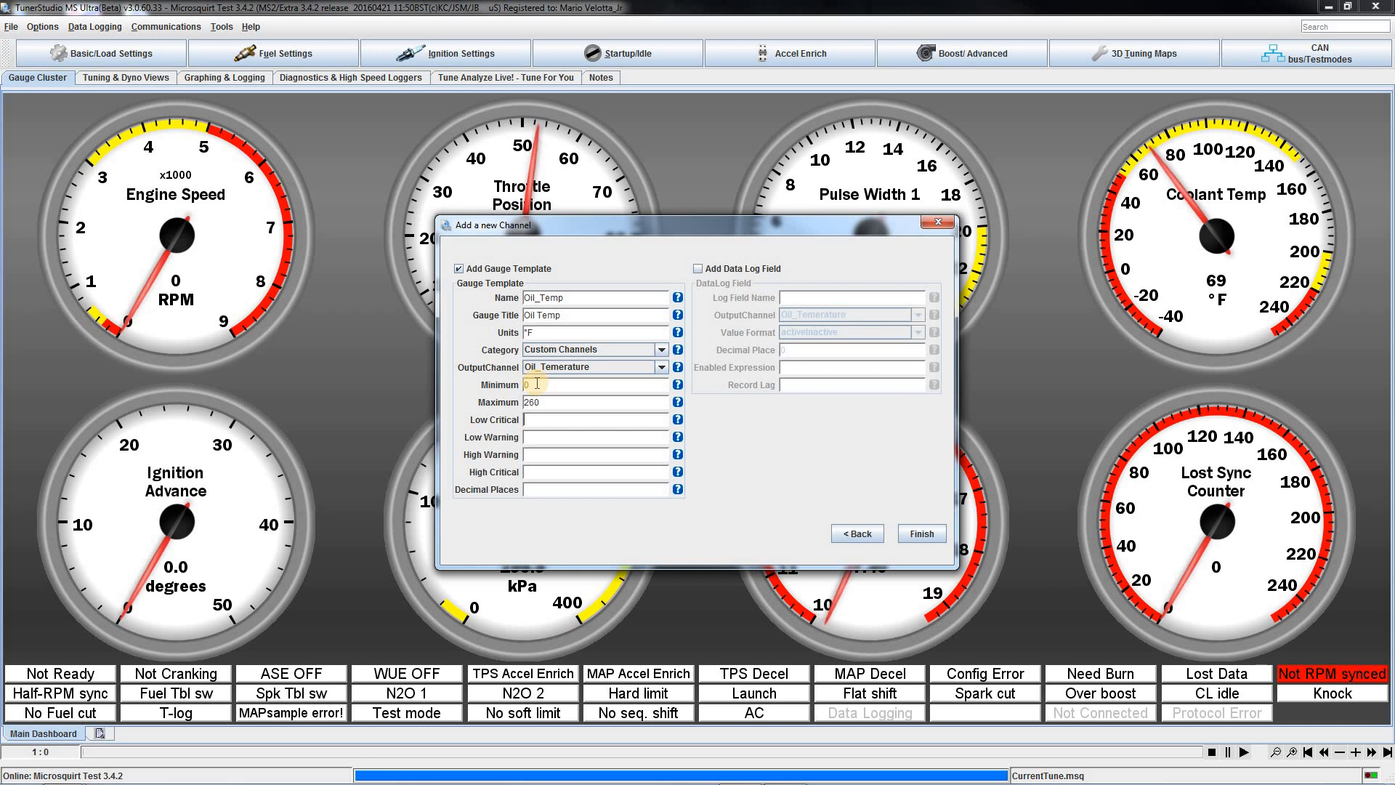
{"action": "type", "text": "60"}
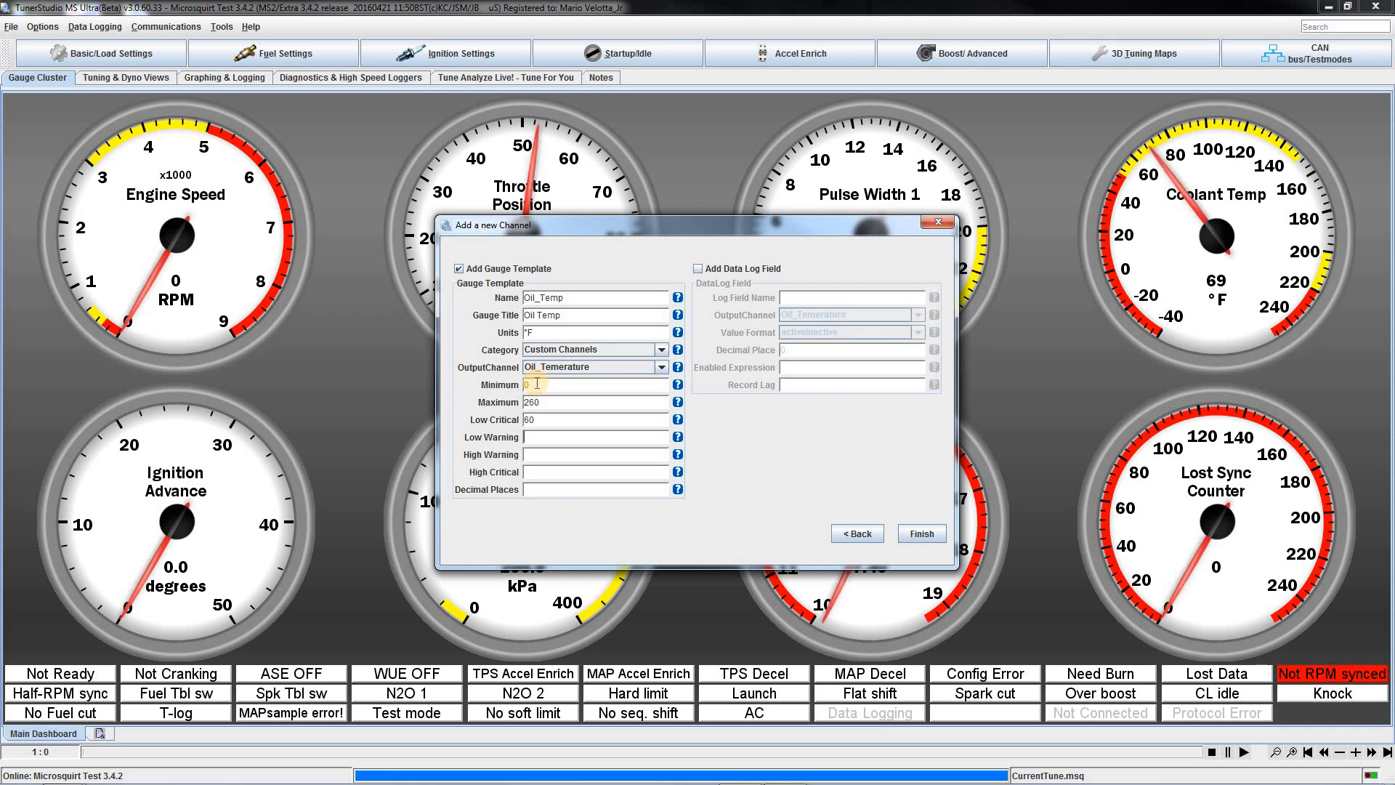
{"action": "type", "text": "120"}
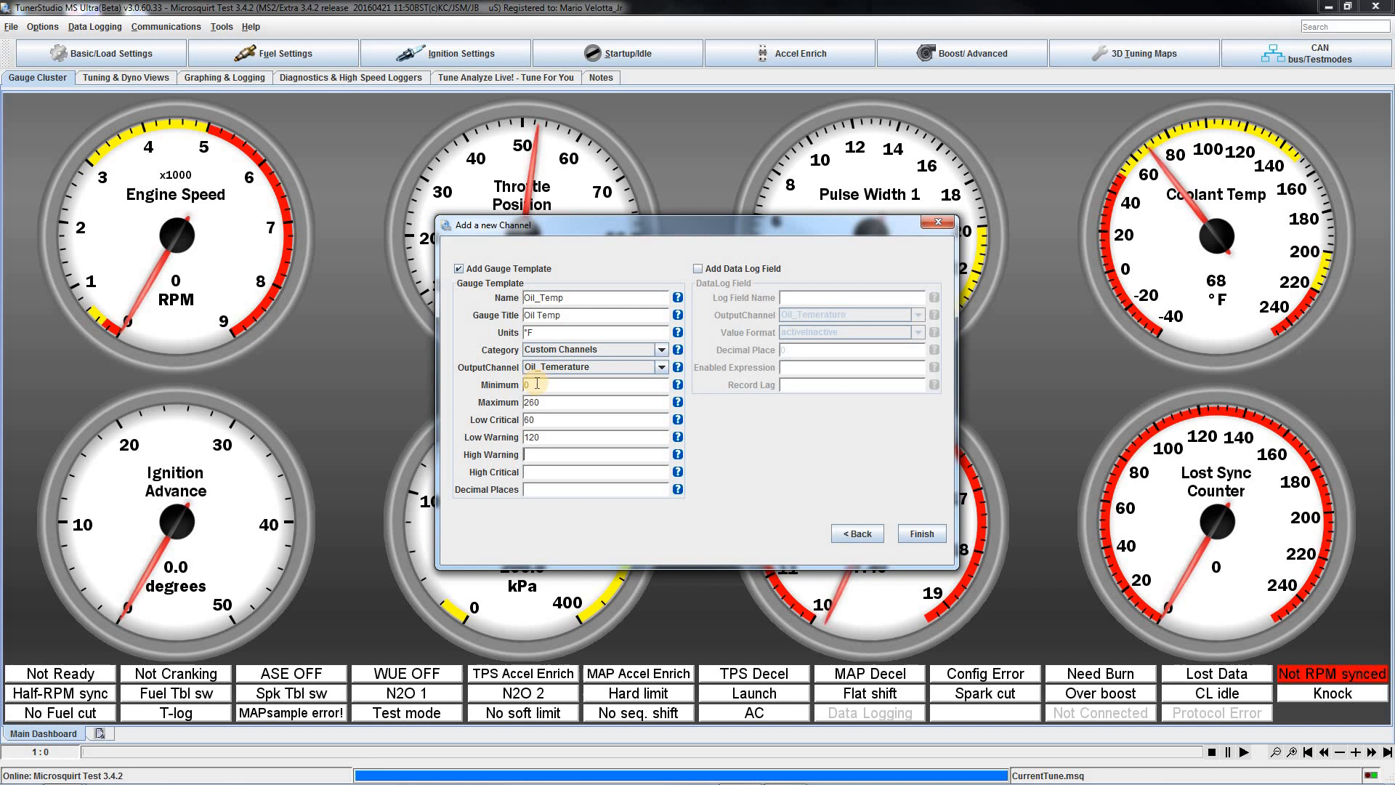
{"action": "type", "text": "200"}
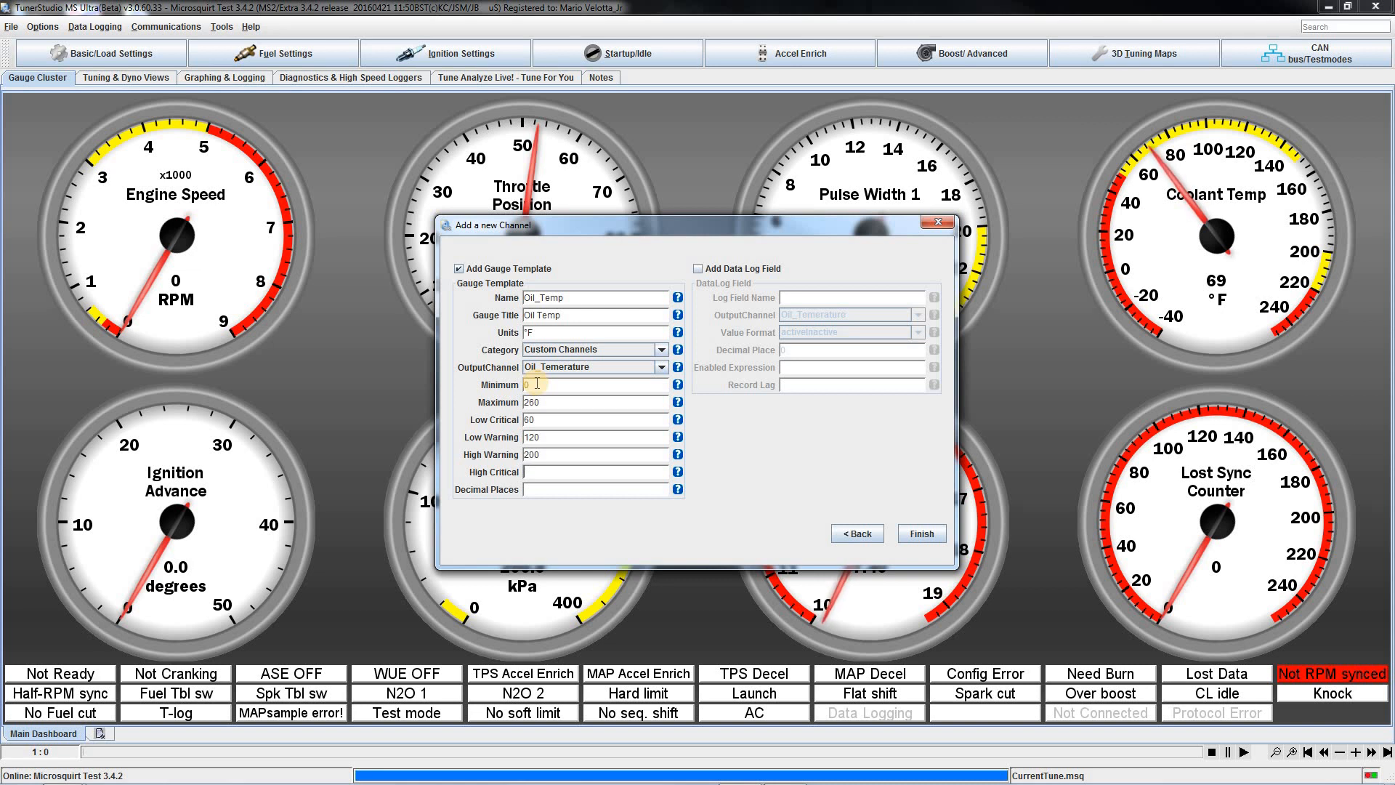
{"action": "type", "text": "220"}
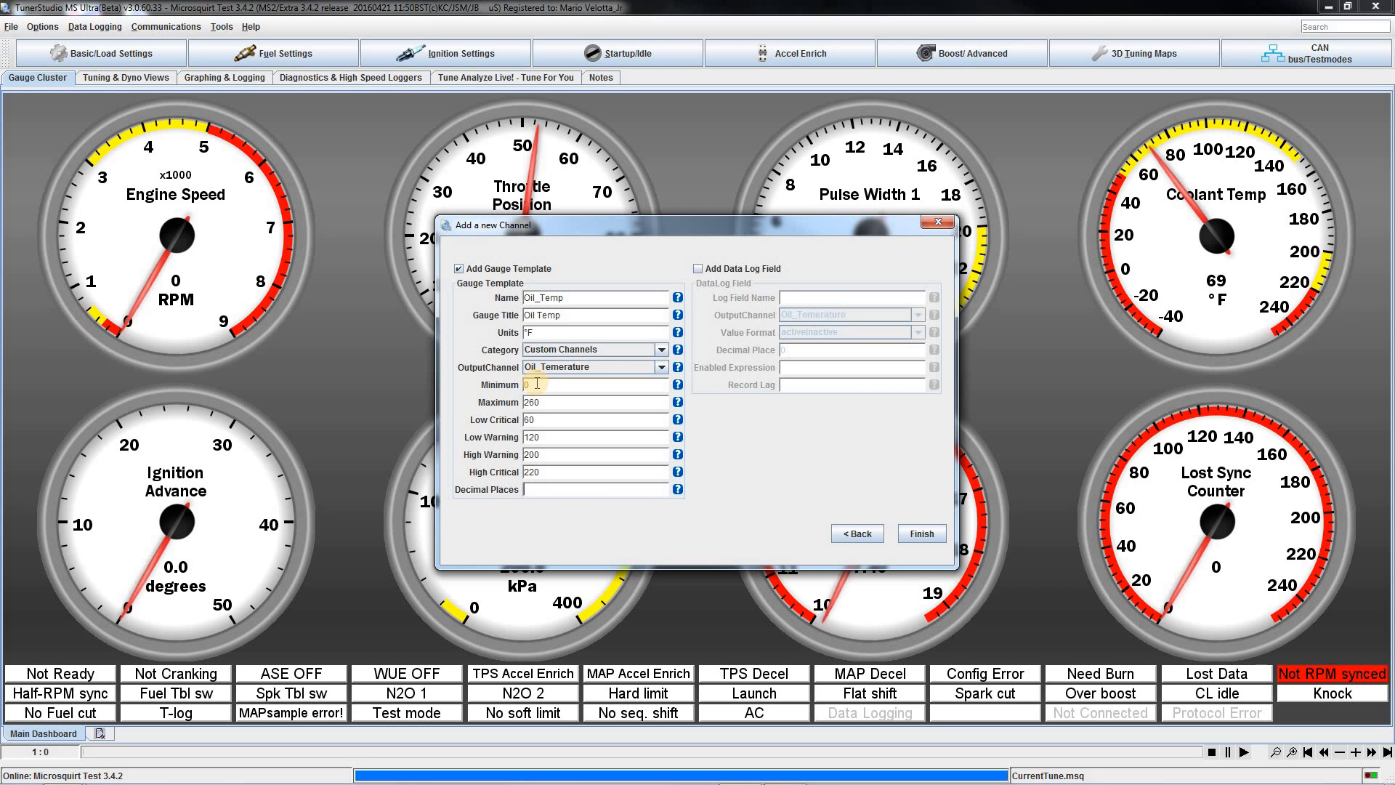
{"action": "type", "text": "1"}
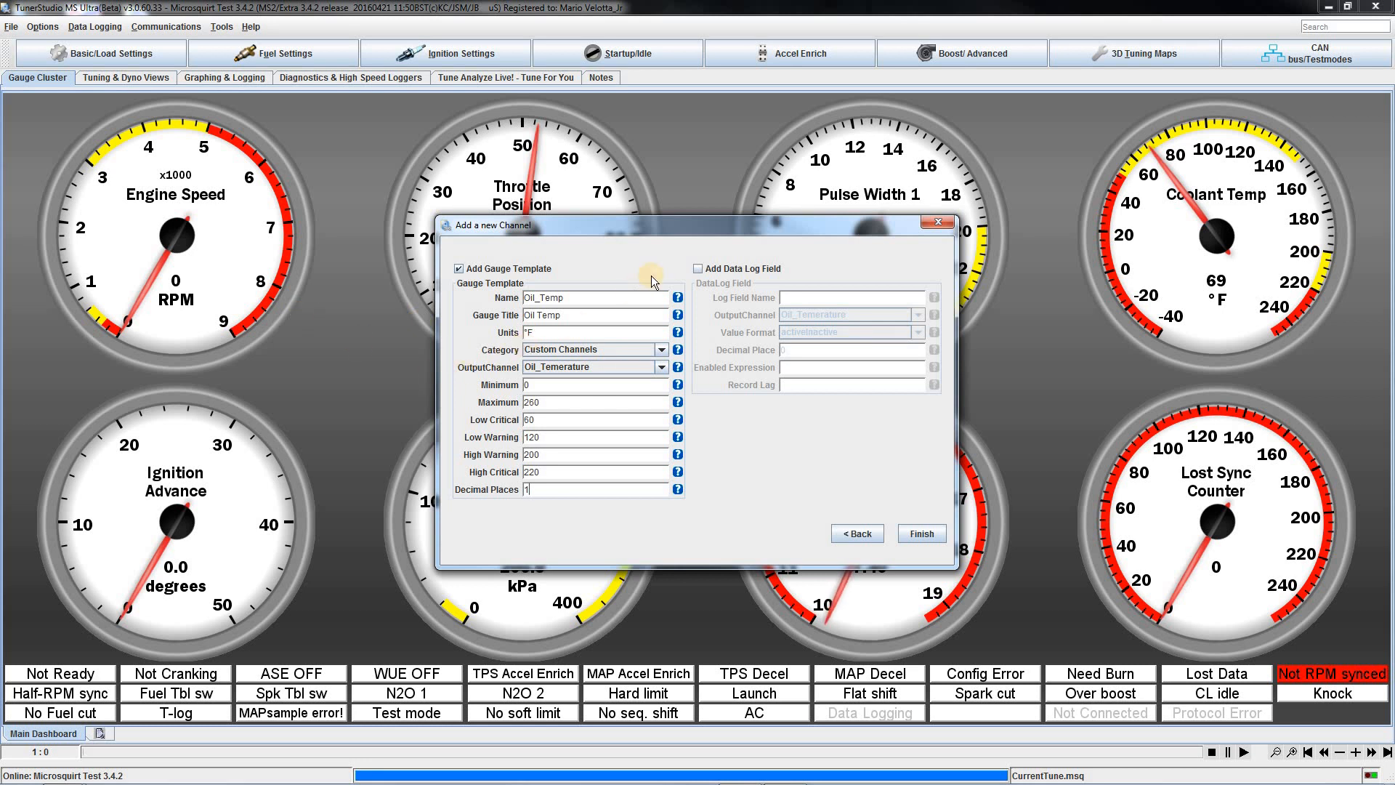
Keep the gauge template, add an Oil Temp data log field and finish the wizard.
{"action": "left_click", "coordinate": [459, 267]}
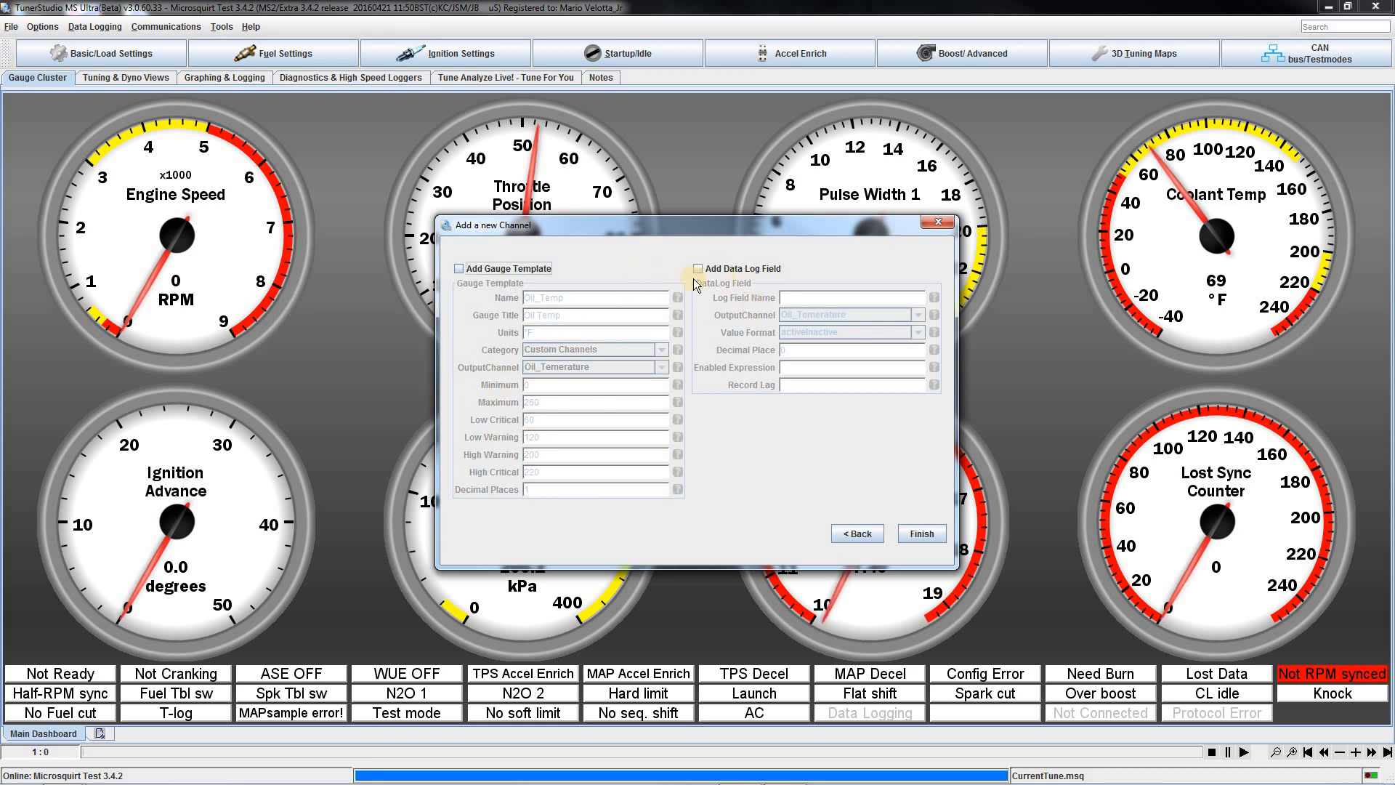
{"action": "left_click", "coordinate": [460, 268]}
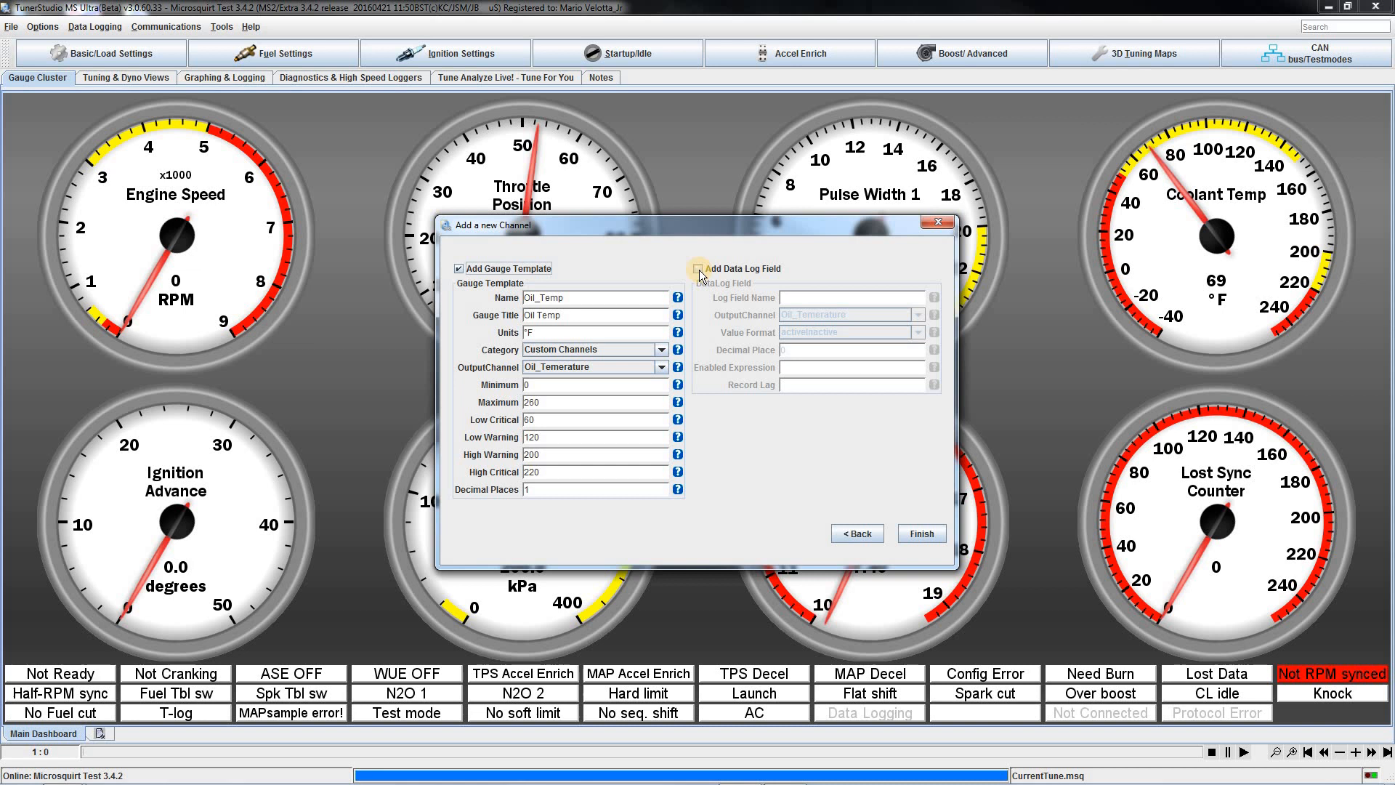
{"action": "left_click", "coordinate": [698, 268]}
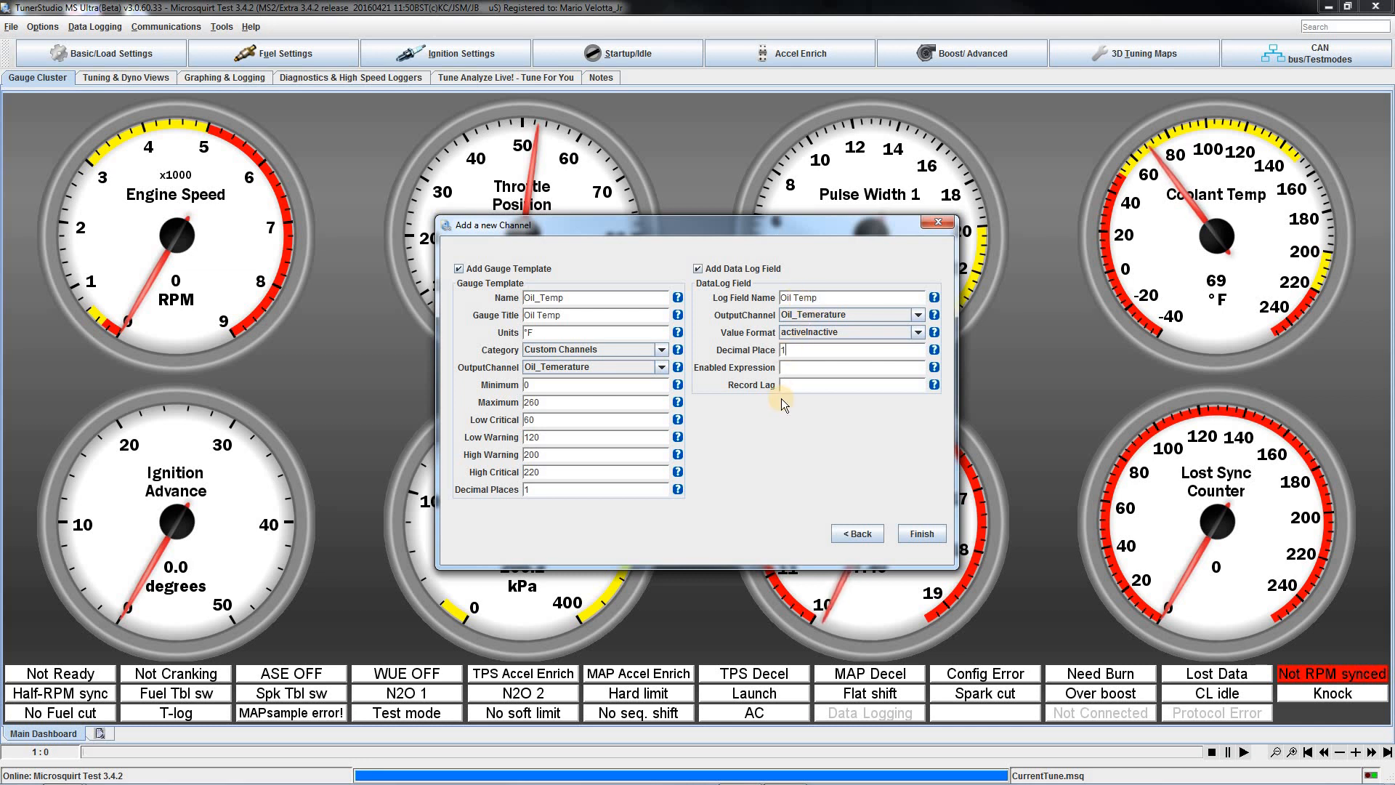
{"action": "mouse_move", "coordinate": [825, 405]}
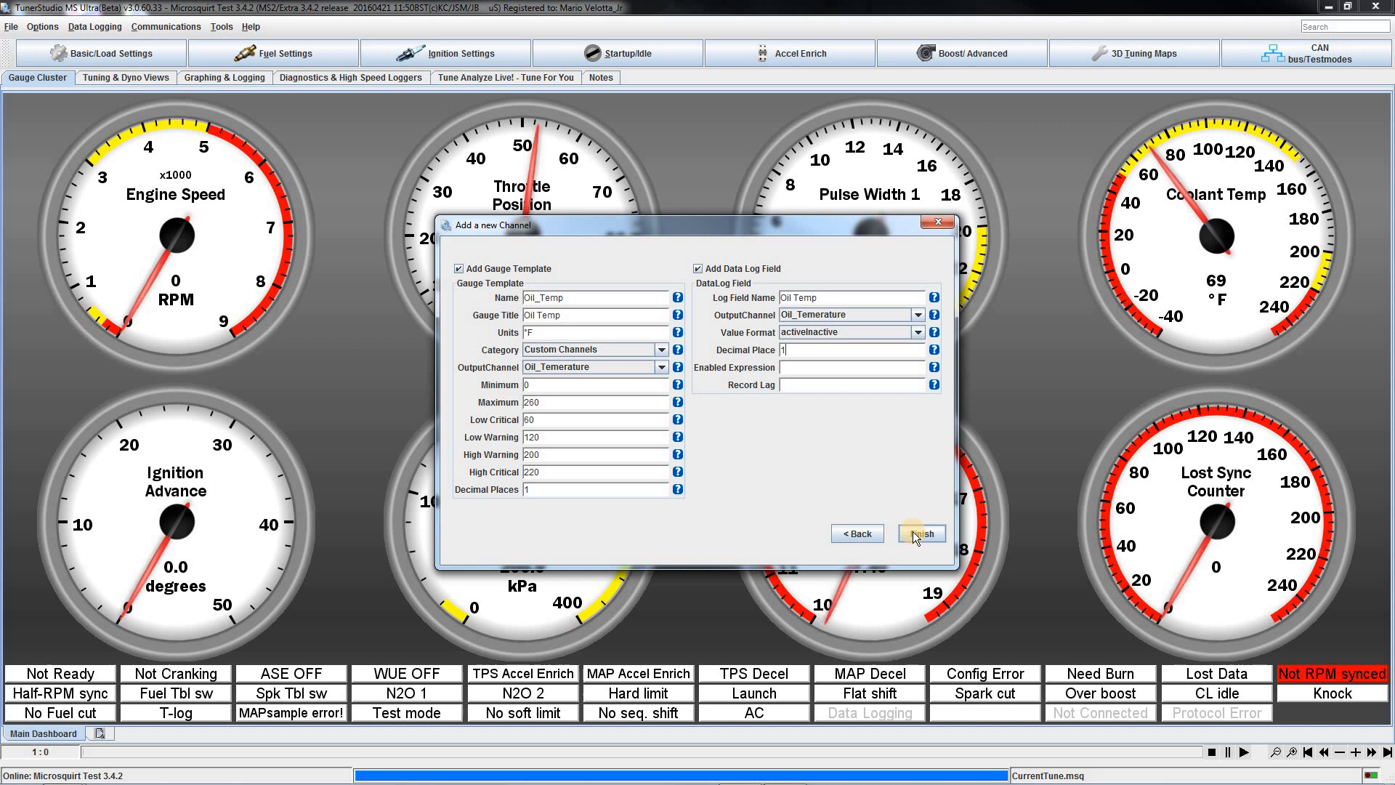
{"action": "left_click", "coordinate": [921, 533]}
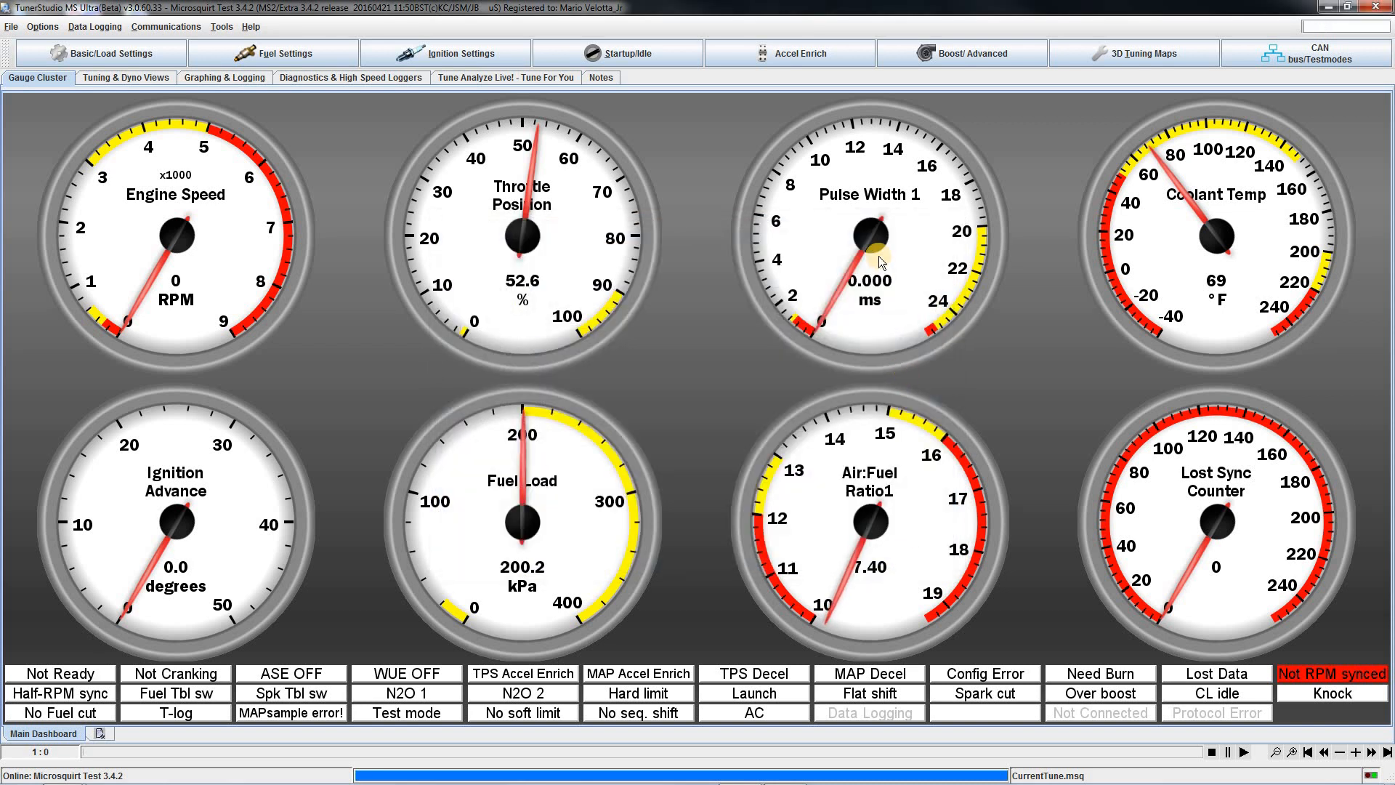
{"action": "mouse_move", "coordinate": [872, 494]}
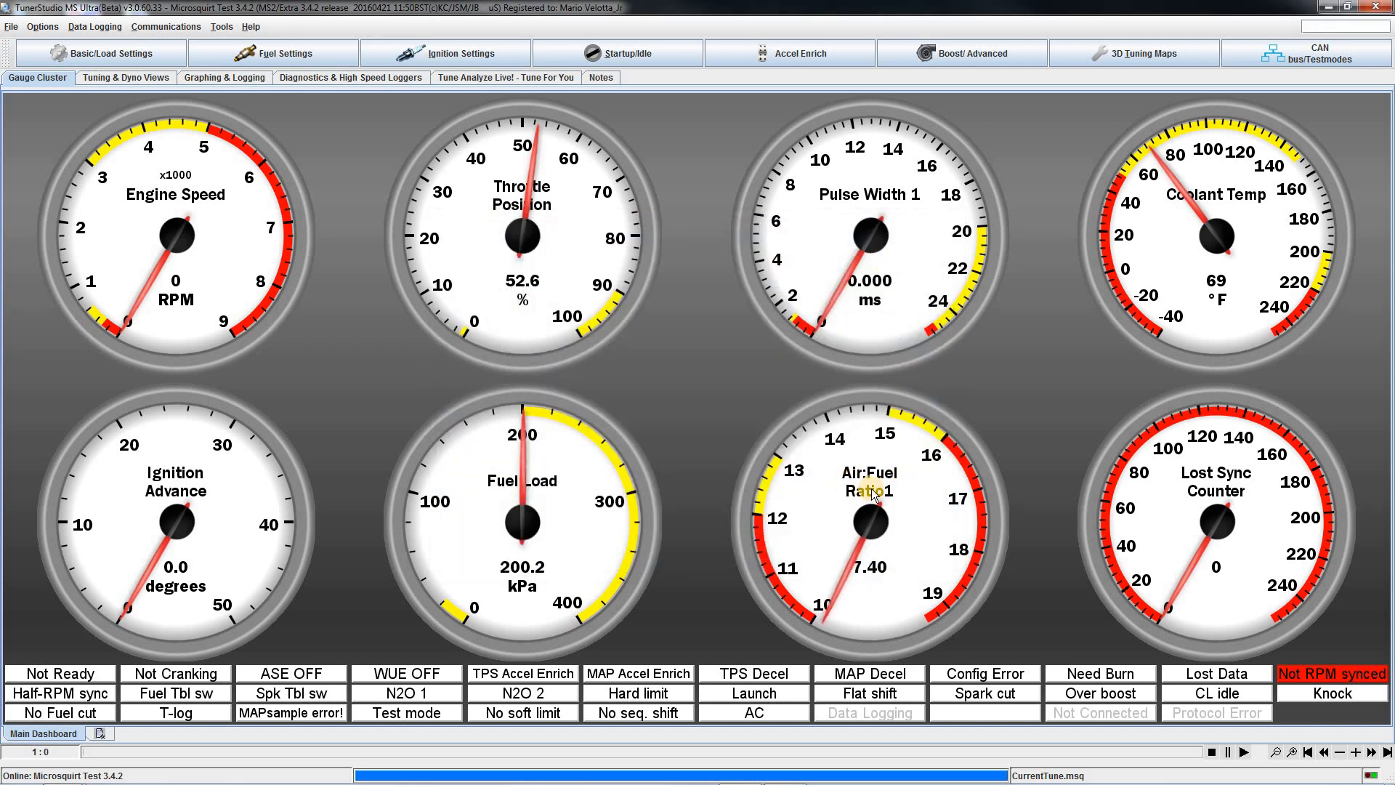
Replace the dashboard's Air:Fuel Ratio gauge with the Custom Channels Oil Temp gauge.
{"action": "right_click", "coordinate": [871, 493]}
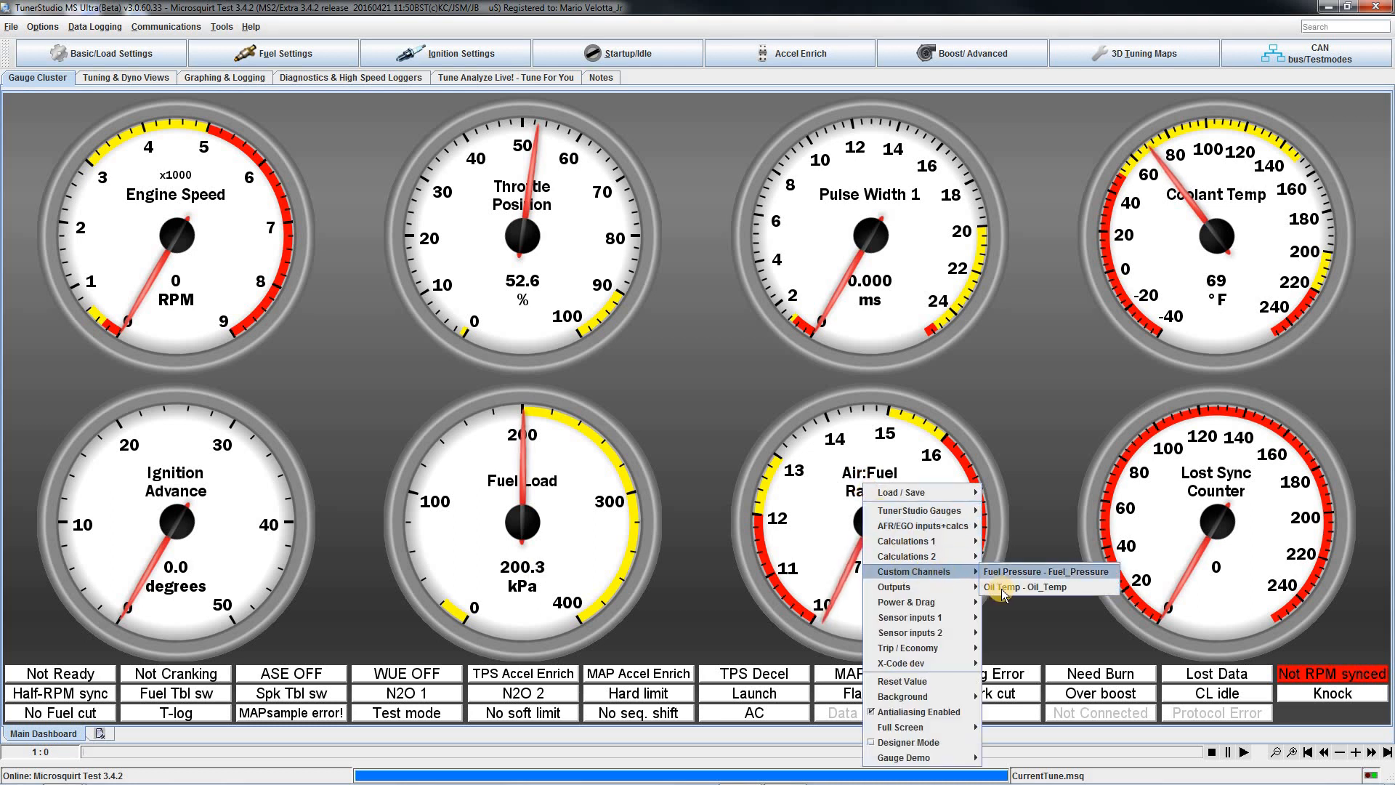
{"action": "left_click", "coordinate": [1032, 586]}
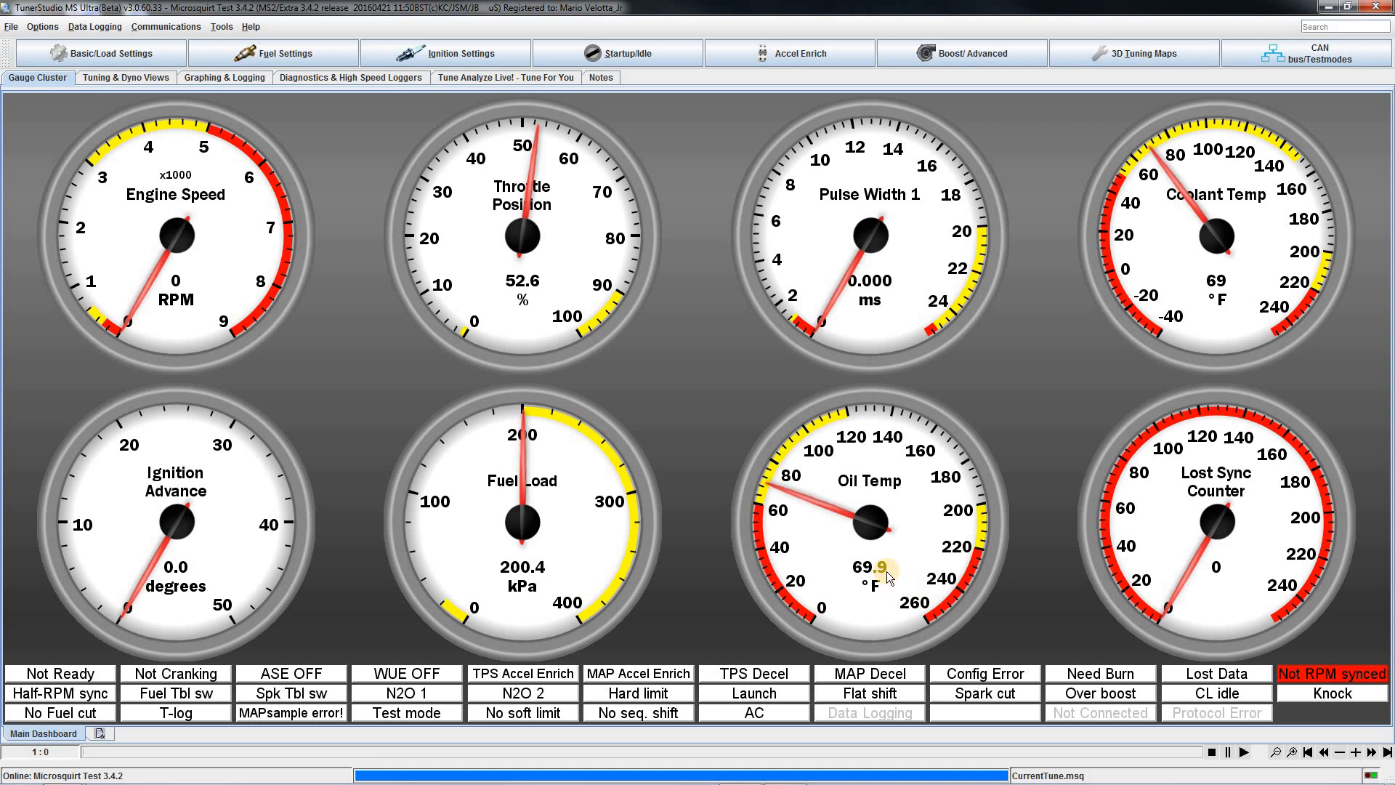
{"action": "mouse_move", "coordinate": [1195, 231]}
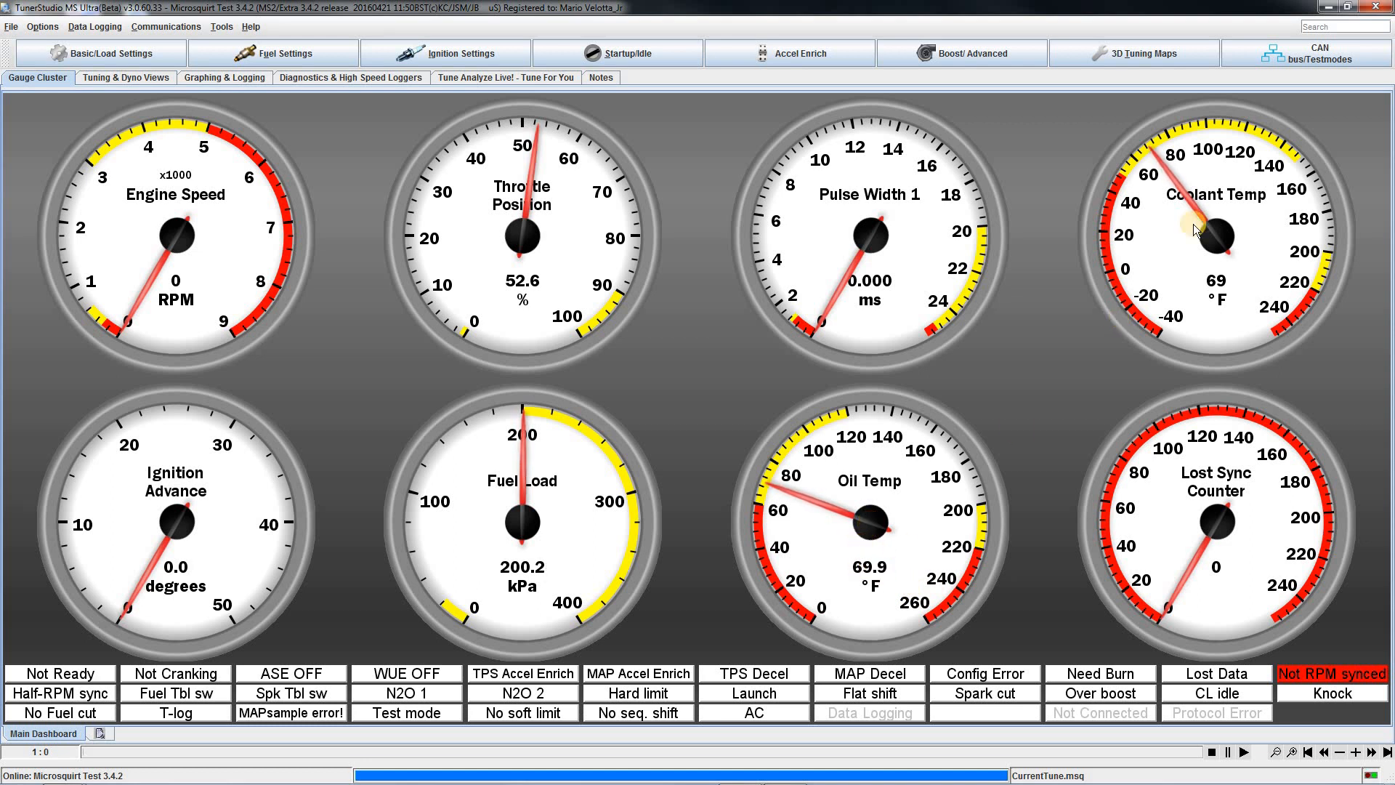
{"action": "mouse_move", "coordinate": [1037, 435]}
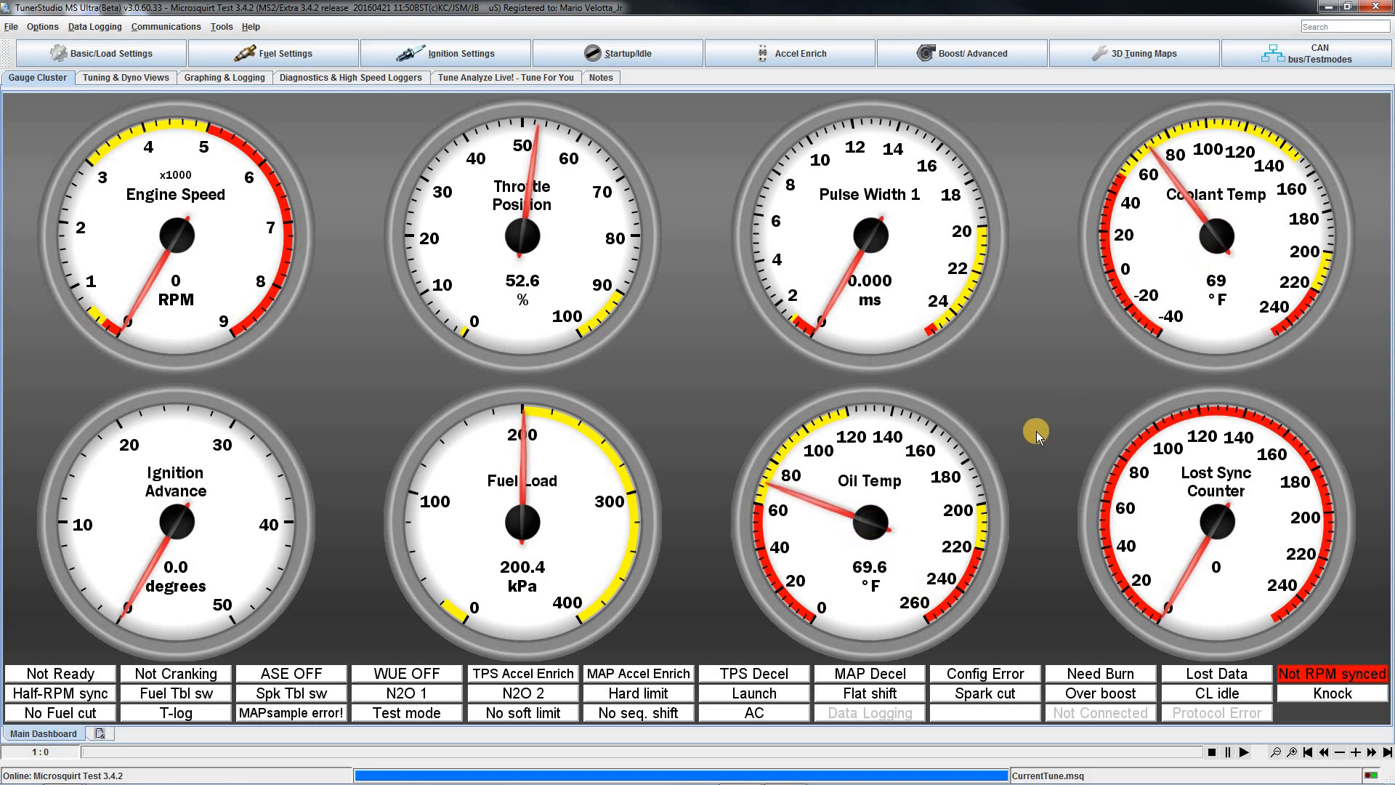
{"action": "mouse_move", "coordinate": [708, 436]}
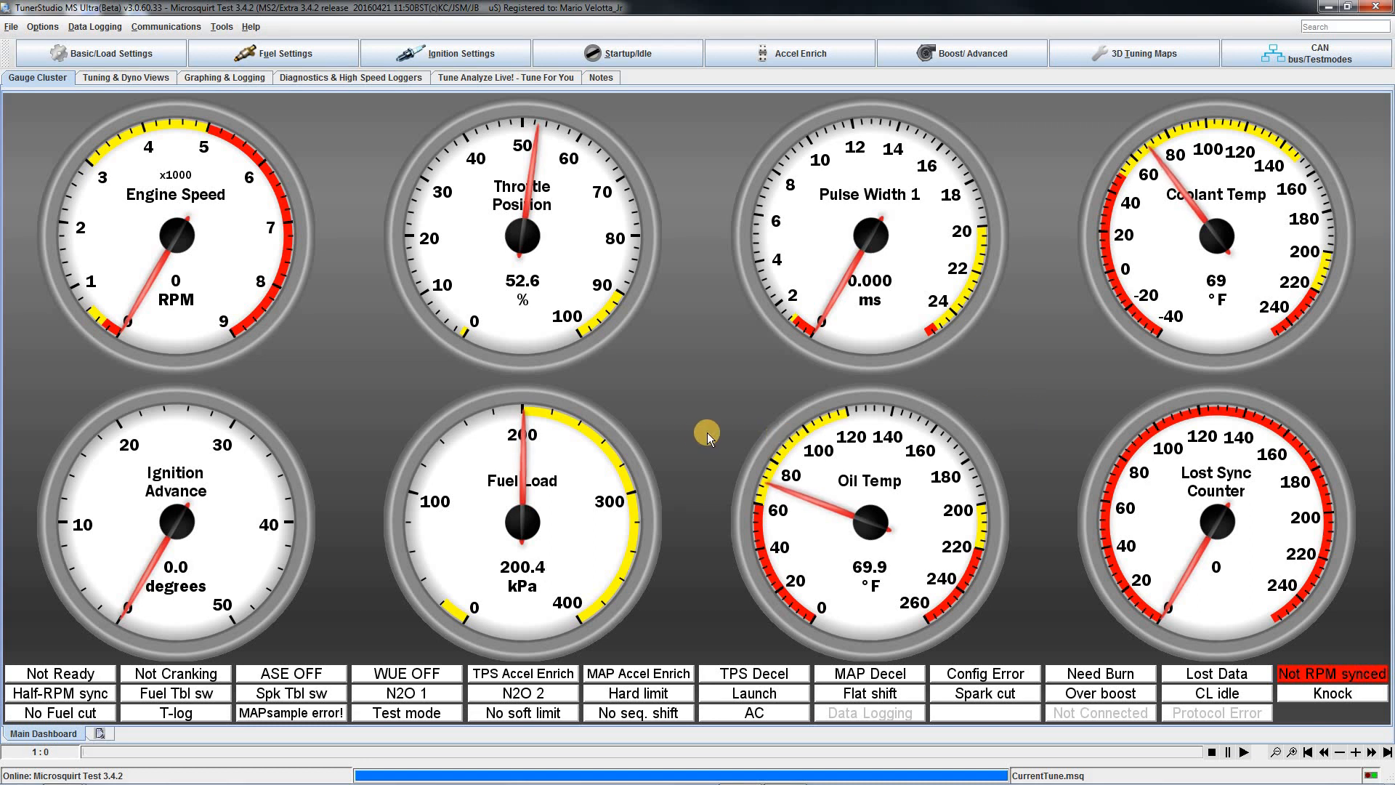
{"action": "mouse_move", "coordinate": [250, 160]}
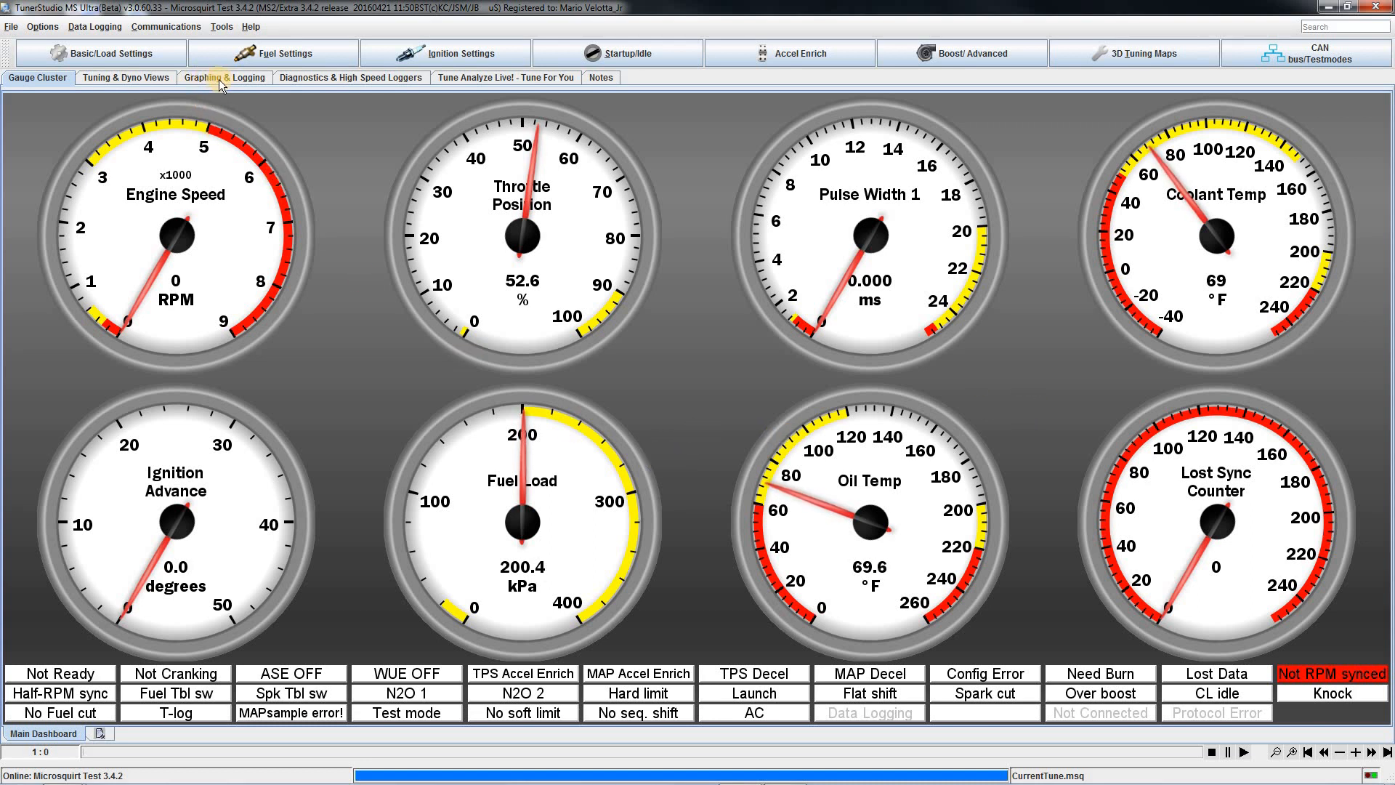
Switch to Graphing & Logging and start recording a new data log to the confirmed file.
{"action": "left_click", "coordinate": [223, 77]}
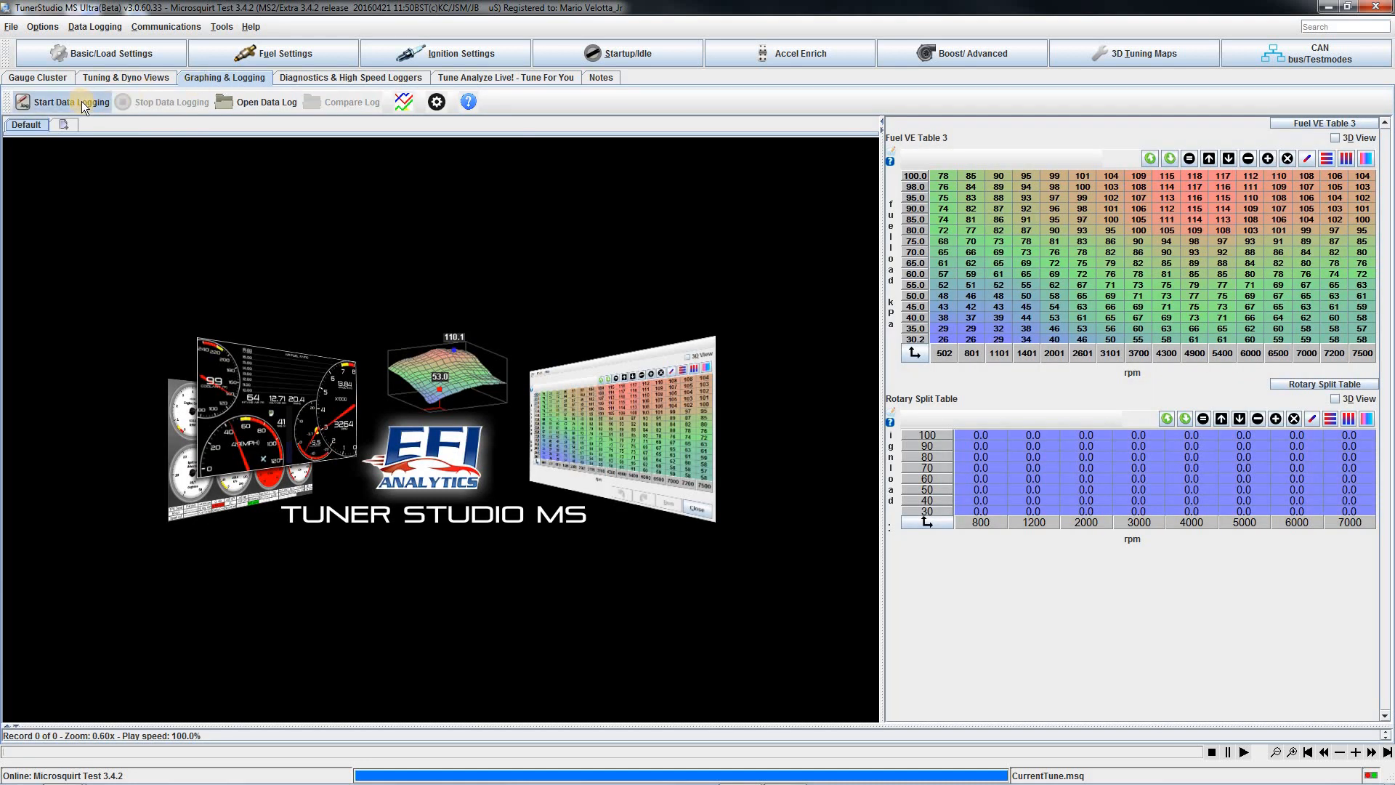
{"action": "left_click", "coordinate": [72, 101]}
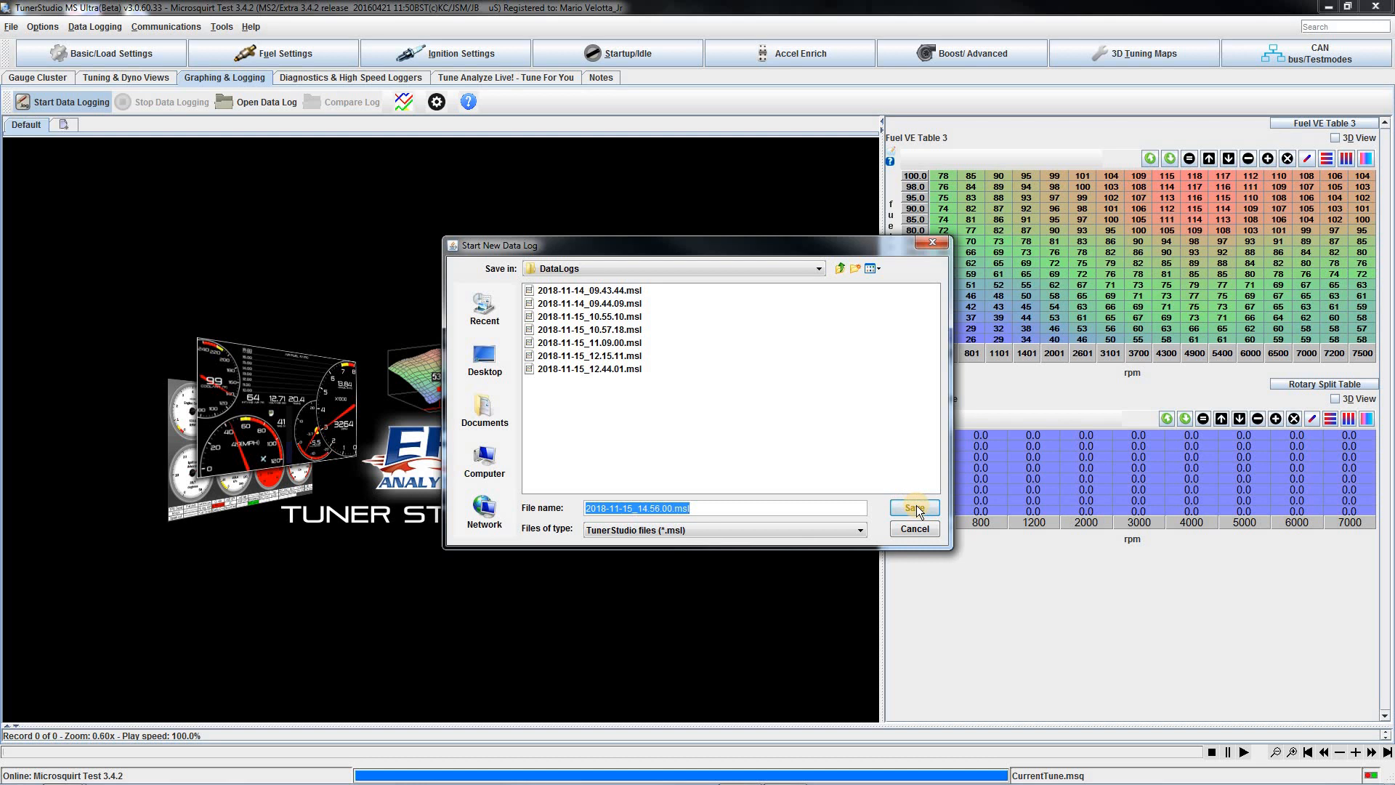
{"action": "left_click", "coordinate": [912, 507]}
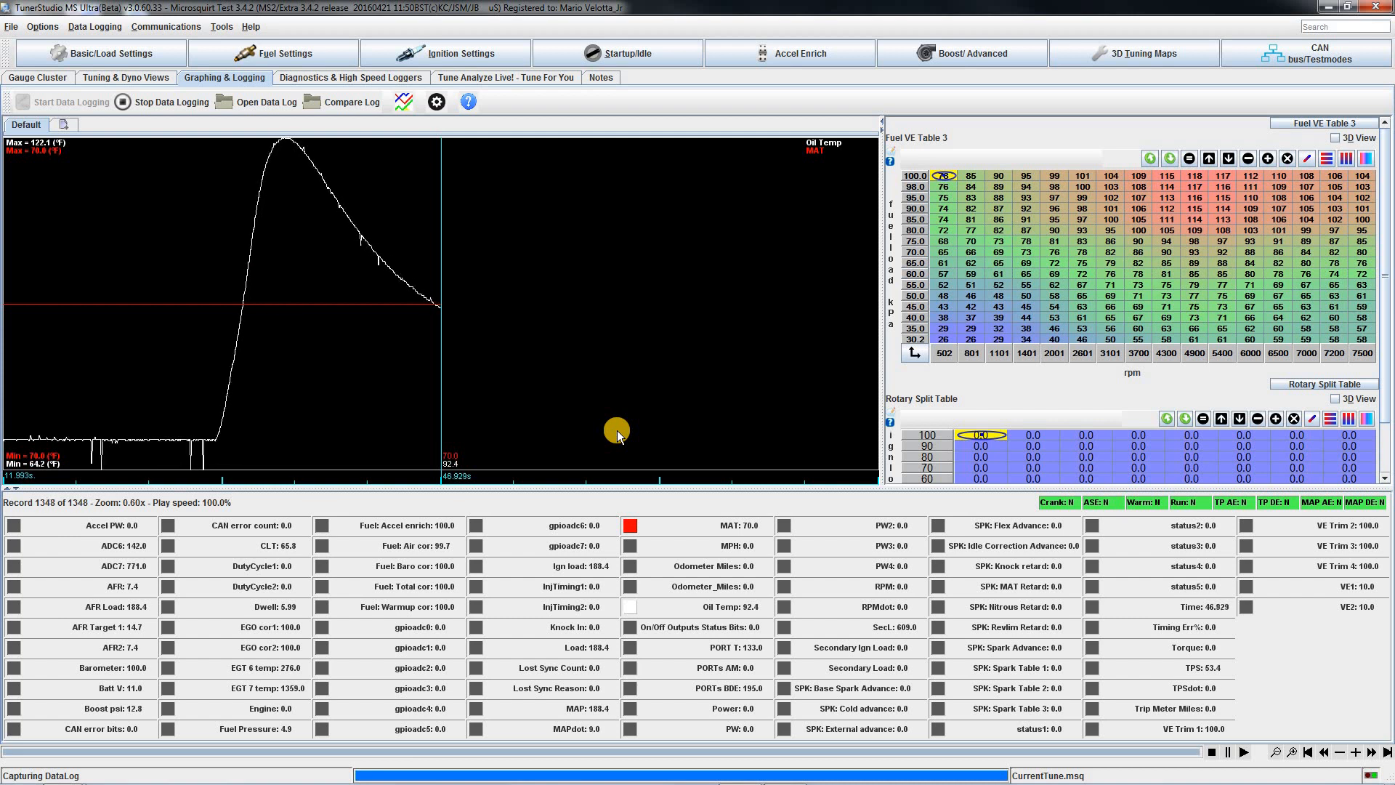
{"action": "mouse_move", "coordinate": [375, 377]}
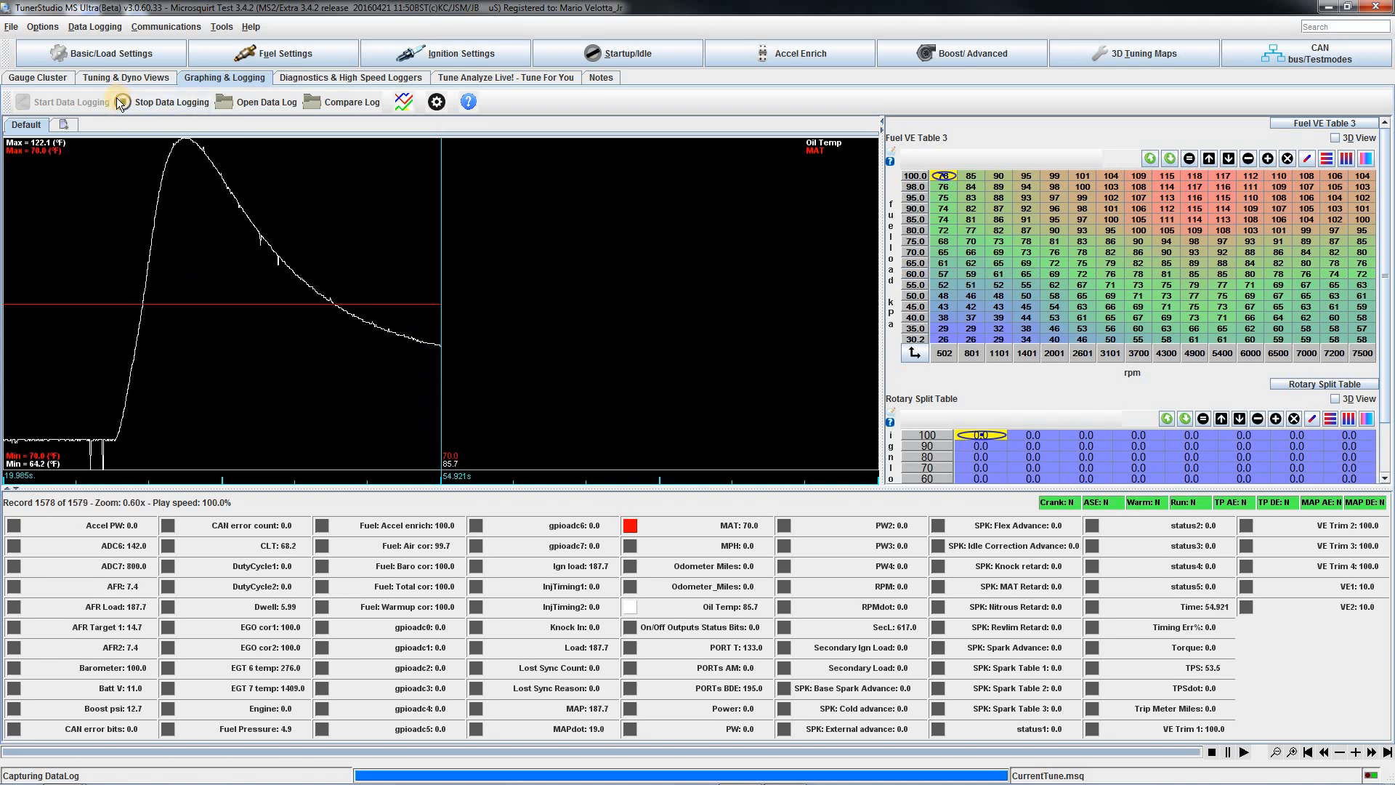
{"action": "mouse_move", "coordinate": [125, 104]}
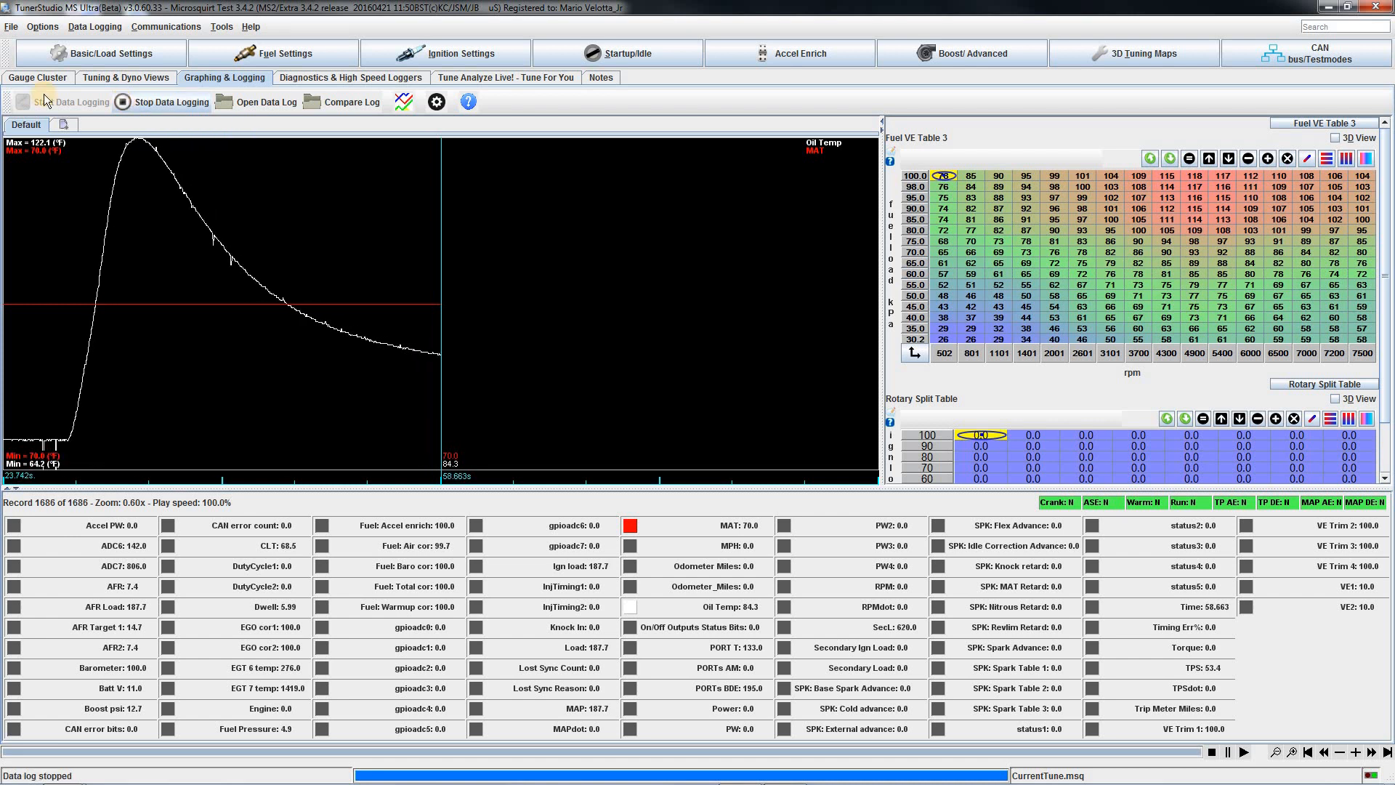
Return to the Gauge Cluster view and close TunerStudio MS.
{"action": "left_click", "coordinate": [38, 77]}
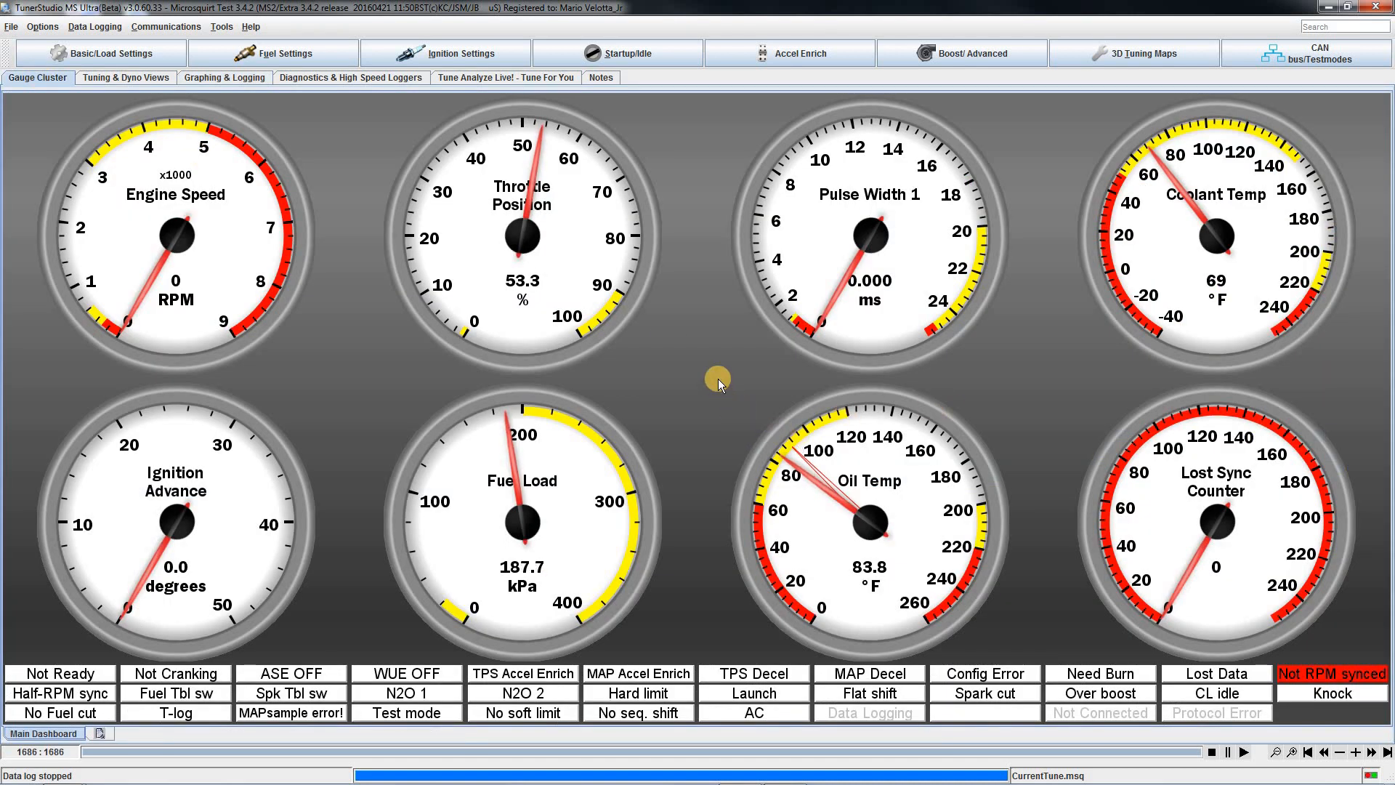
{"action": "mouse_move", "coordinate": [678, 371]}
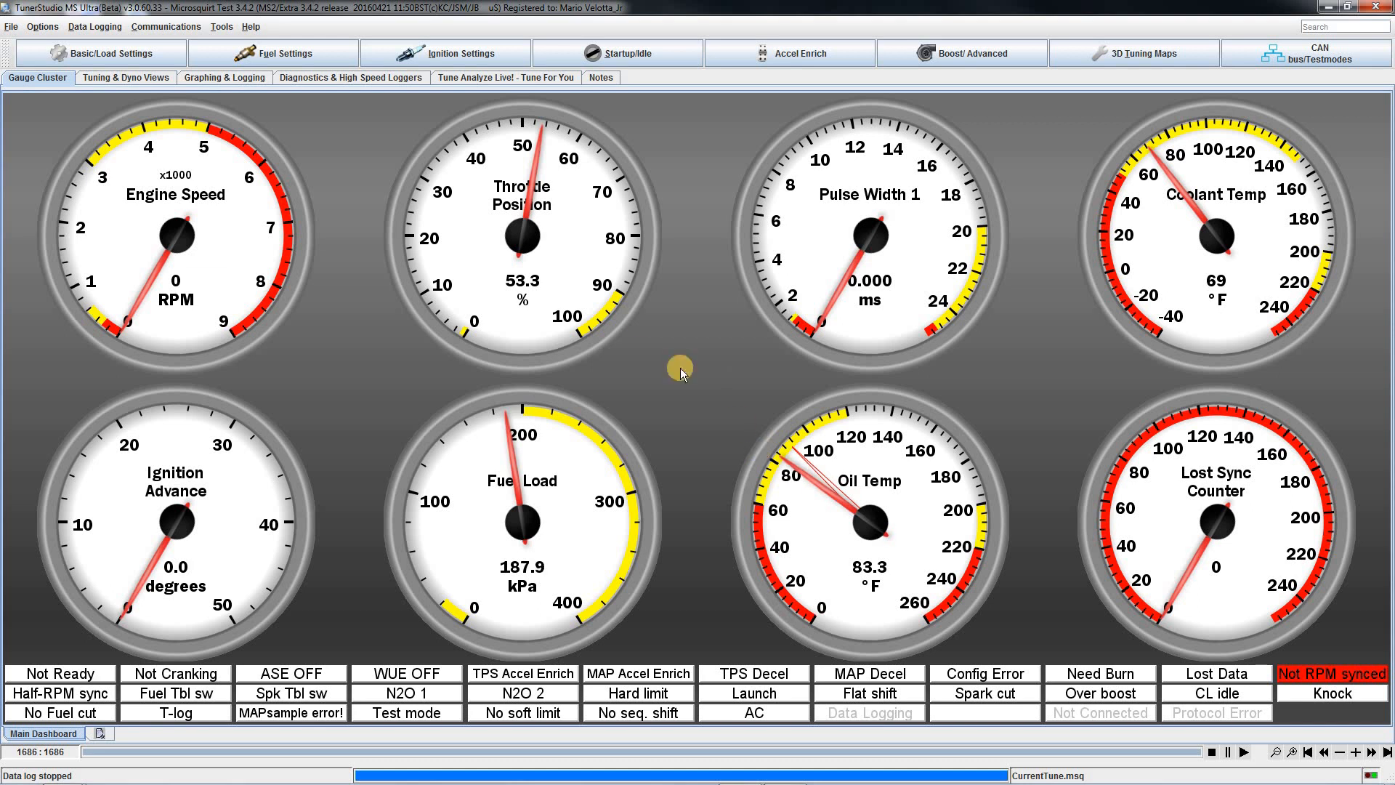
{"action": "mouse_move", "coordinate": [796, 346]}
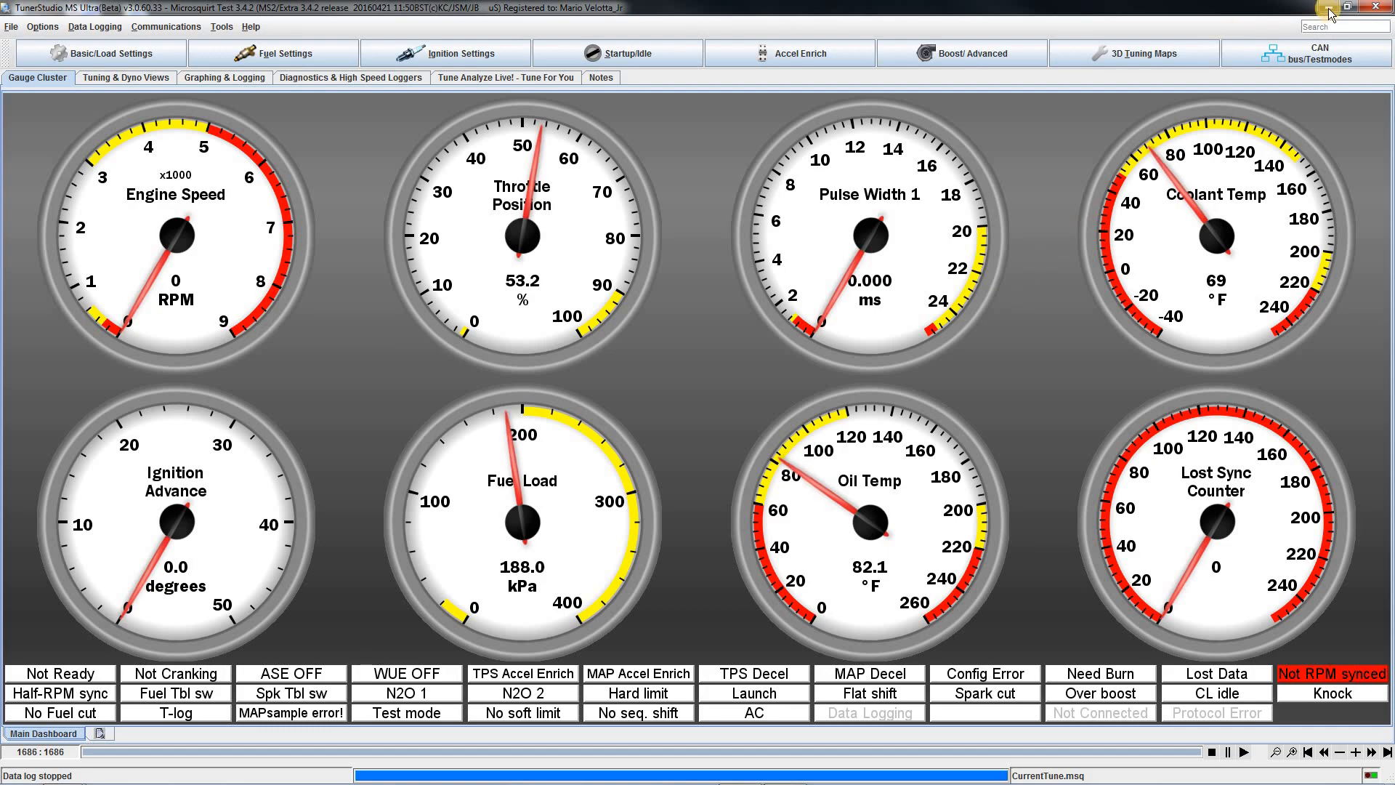
{"action": "left_click", "coordinate": [1348, 8]}
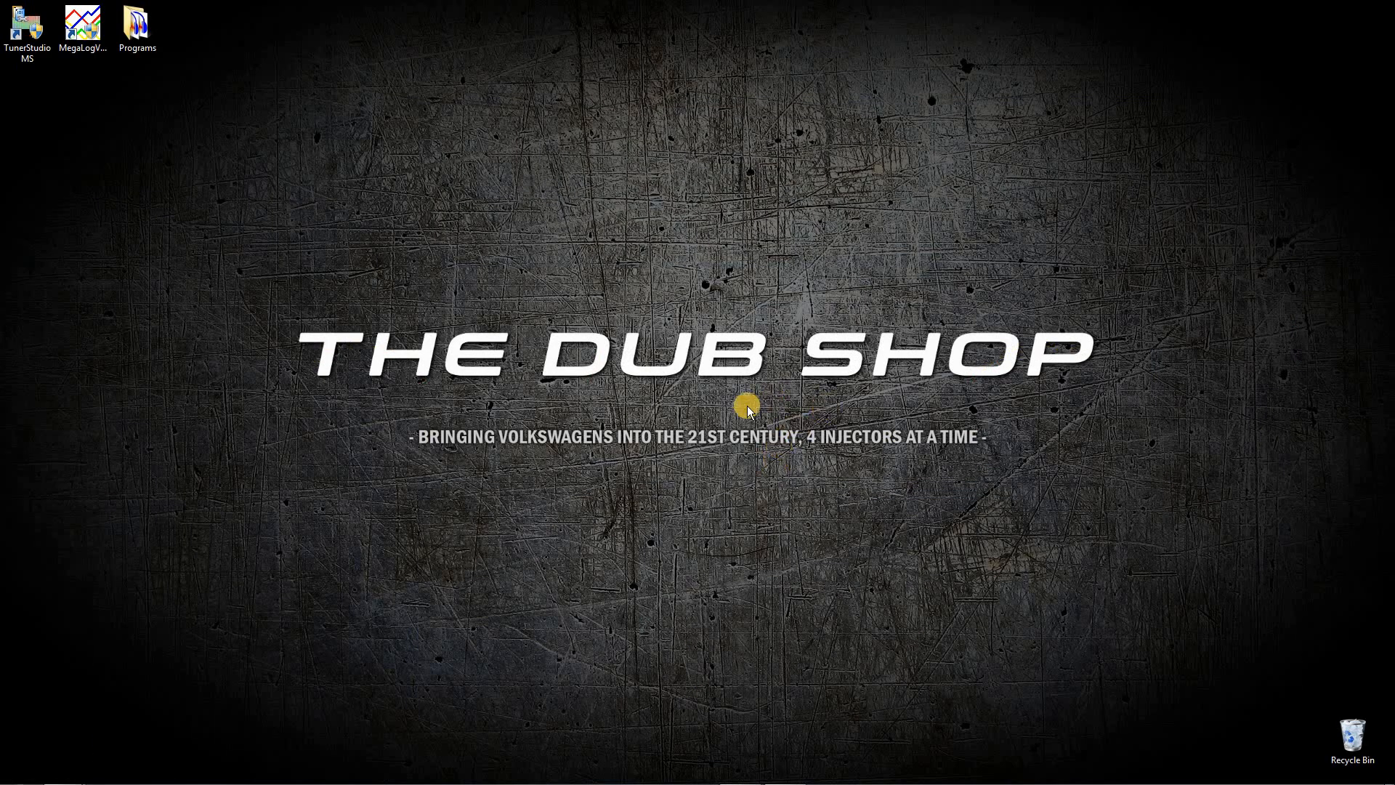
{"action": "mouse_move", "coordinate": [709, 233]}
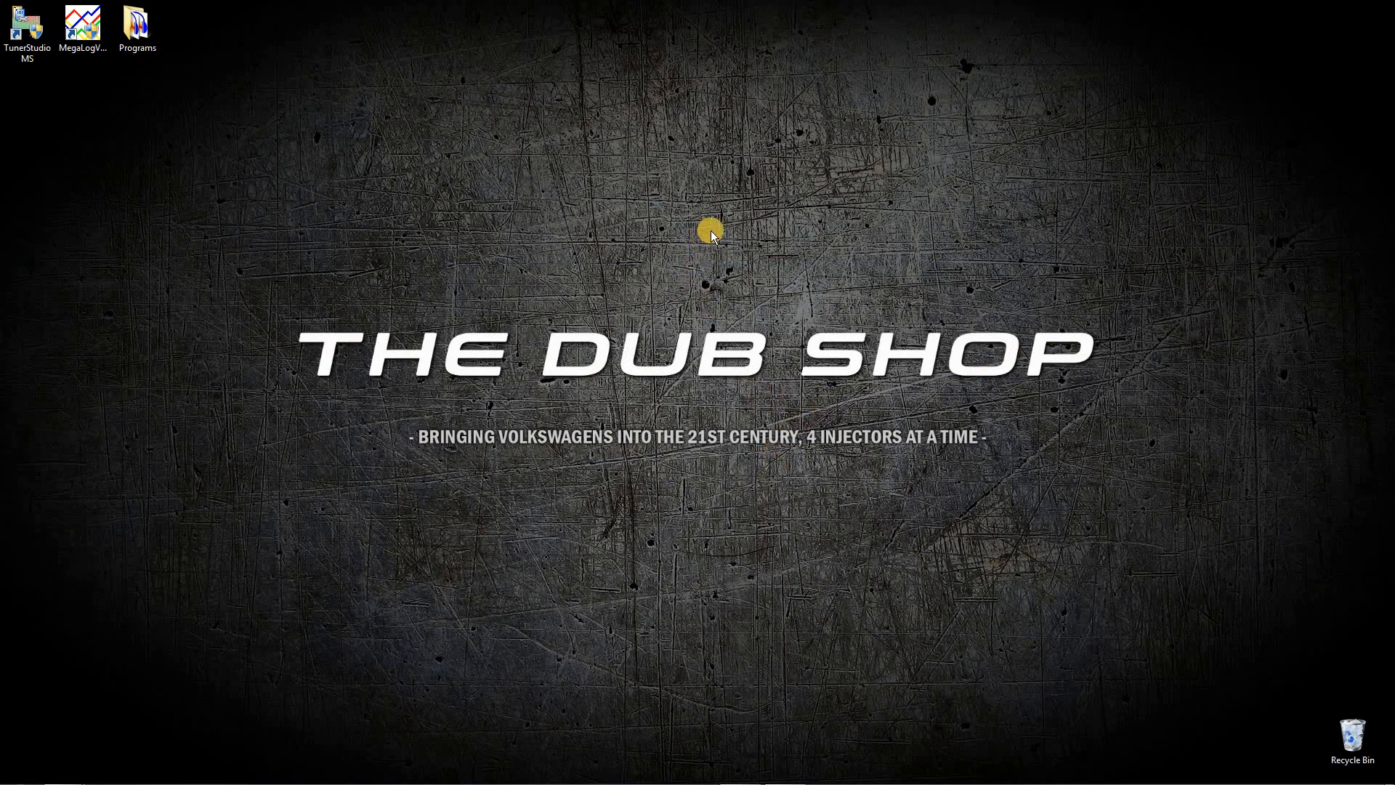